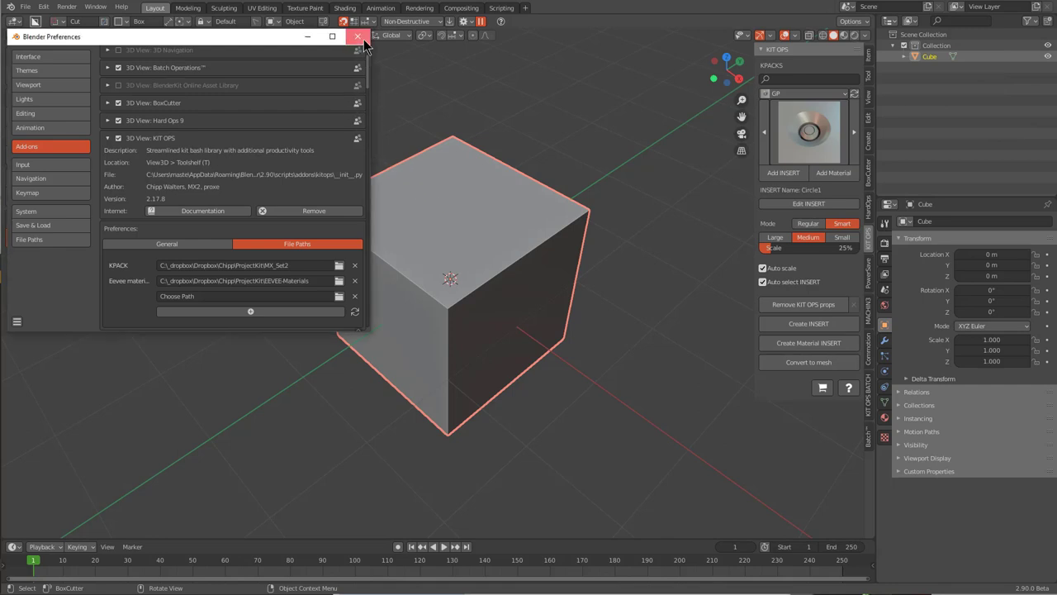
Close the add-on preferences and orbit the view toward the default cube.
click(358, 37)
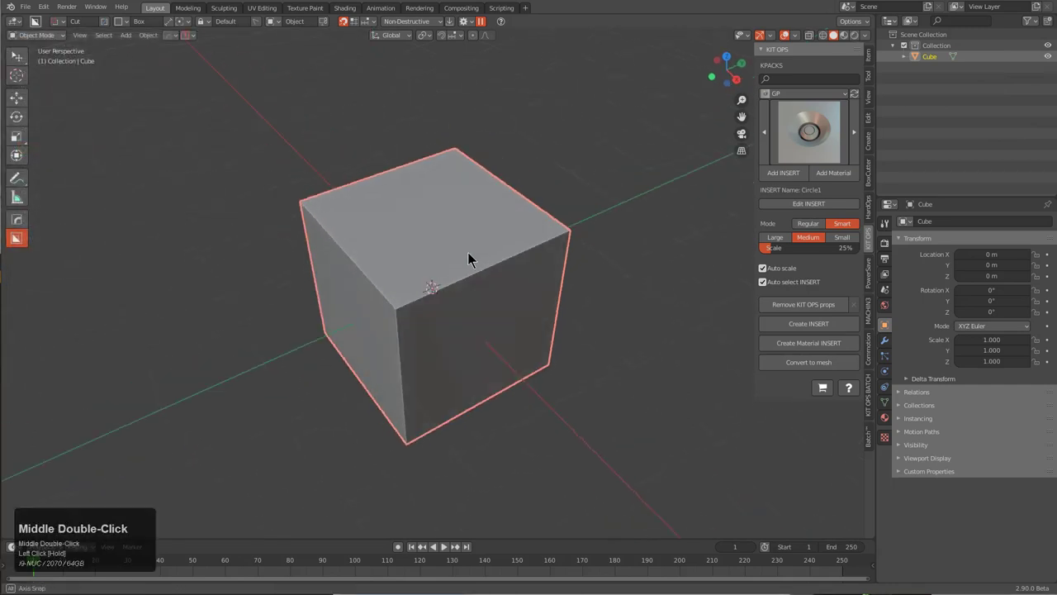
drag(471, 260, 421, 173)
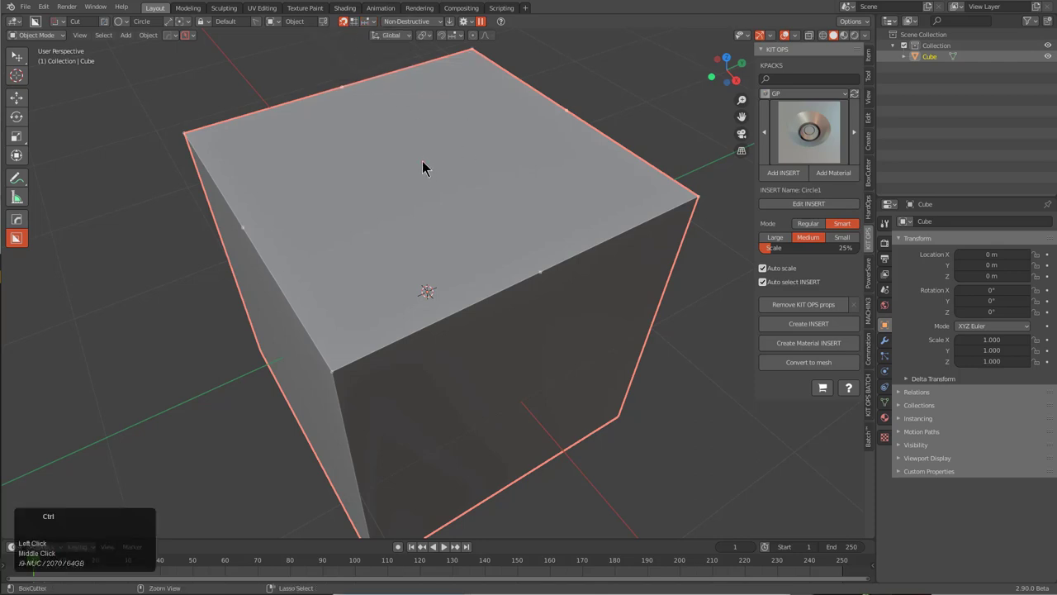
Draw and extrude a circle on the cube's top, then mark its base and top edges.
drag(426, 169, 545, 185)
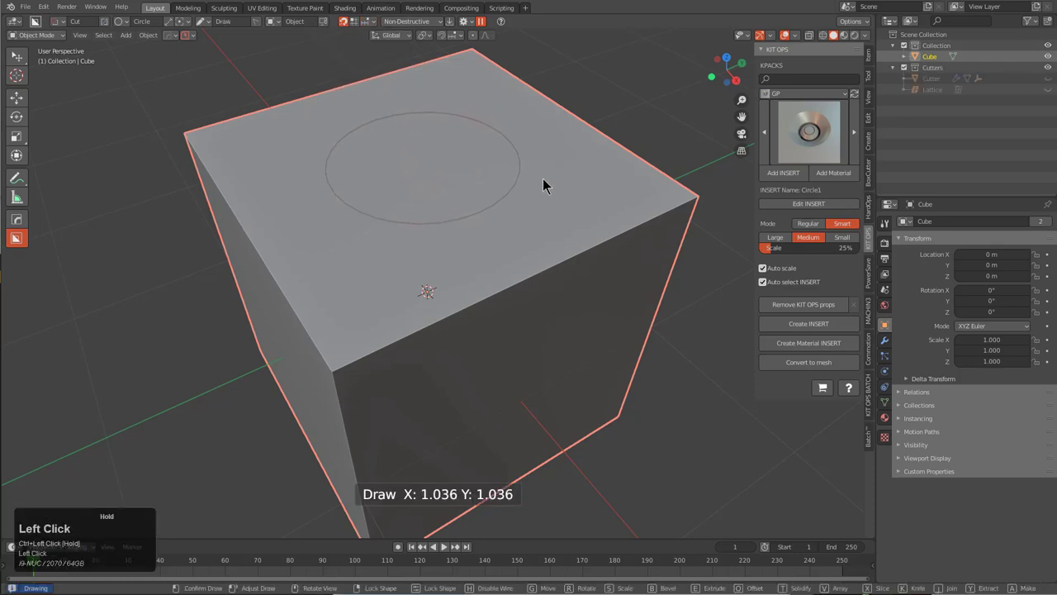
key(j)
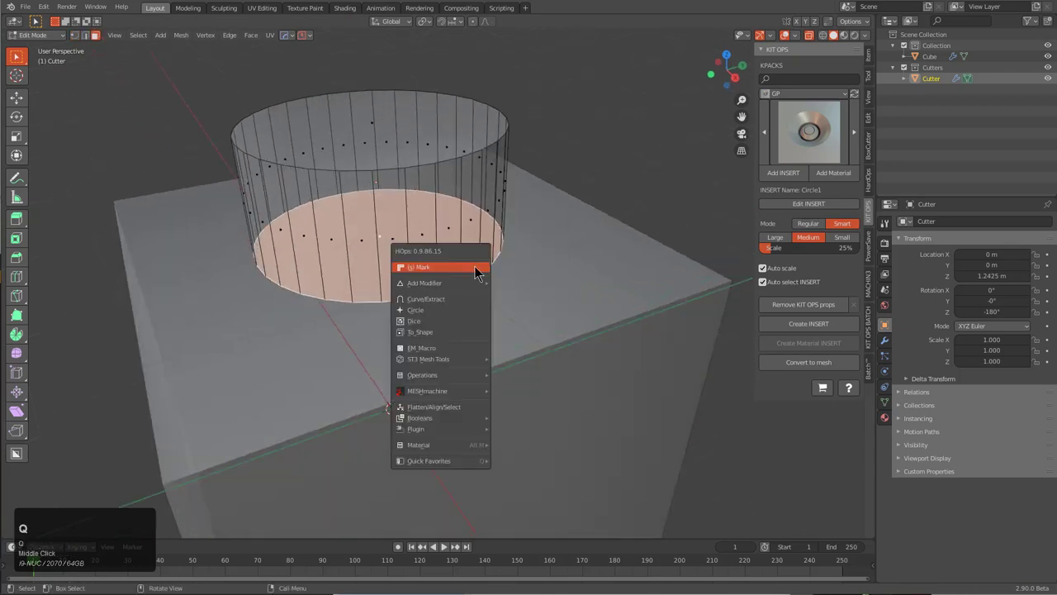
click(425, 282)
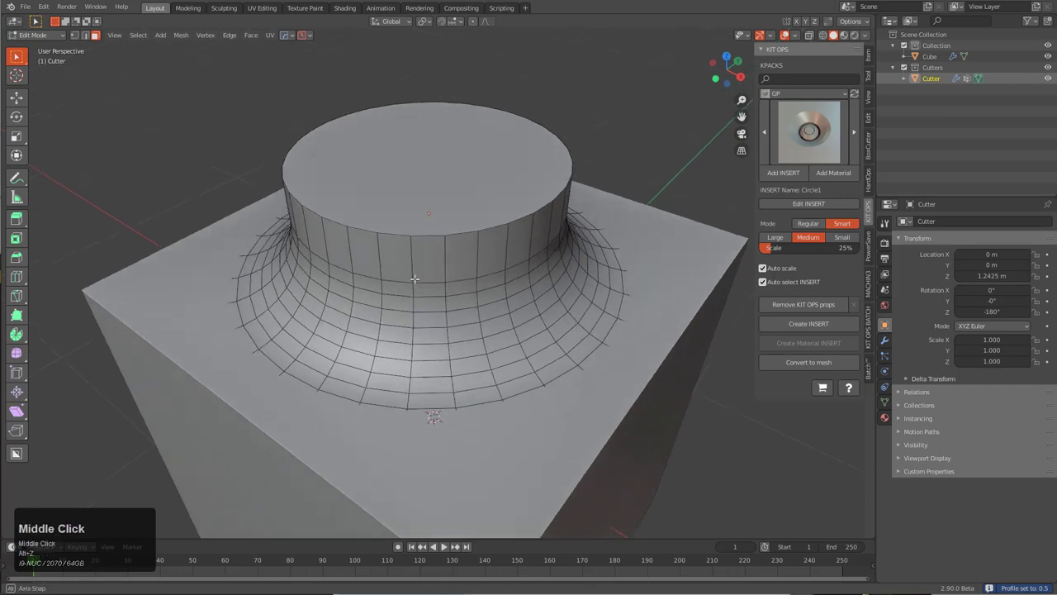
key(Tab)
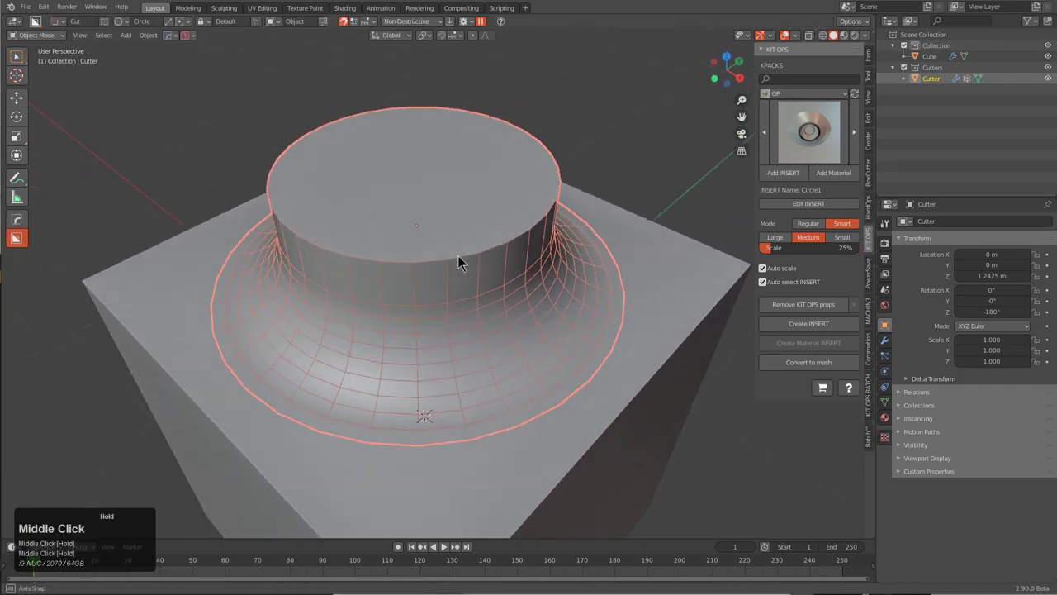
key(Tab)
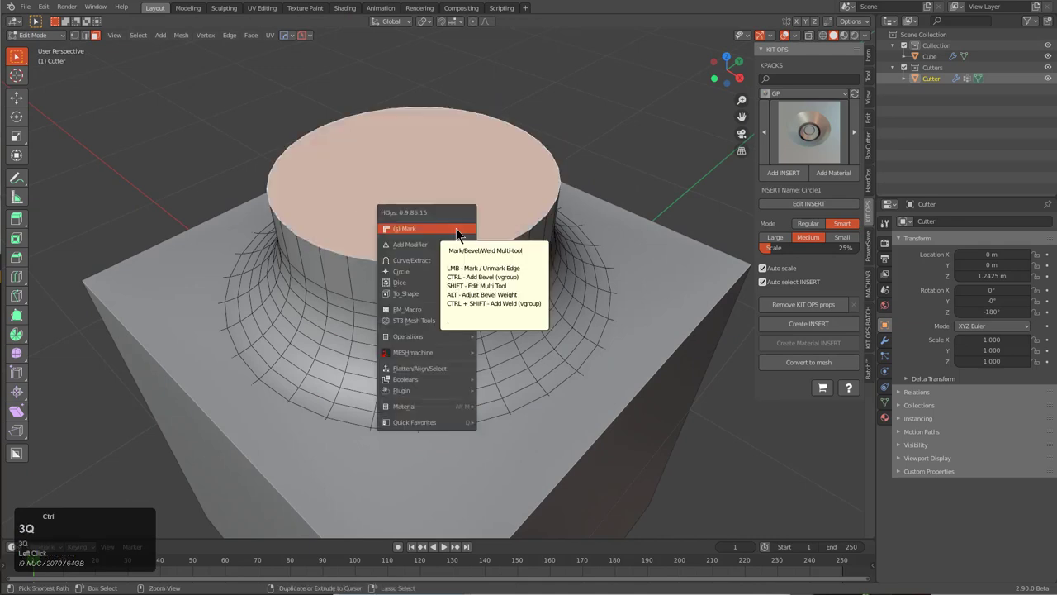
click(405, 229)
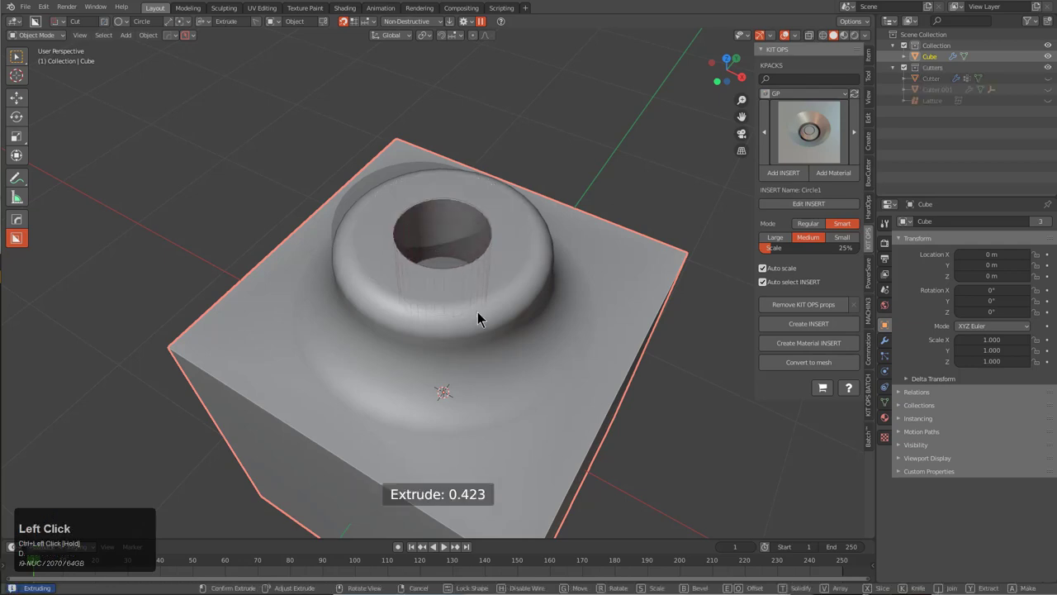
Confirm the circular cut's depth, select the cube for another cut, and orbit the view.
key(Tab)
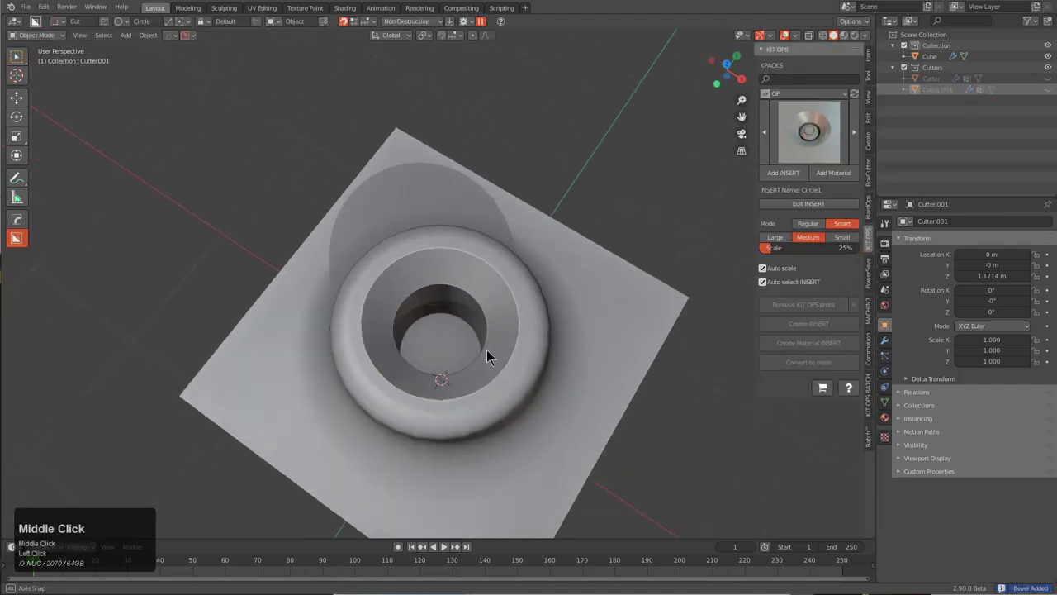
click(450, 355)
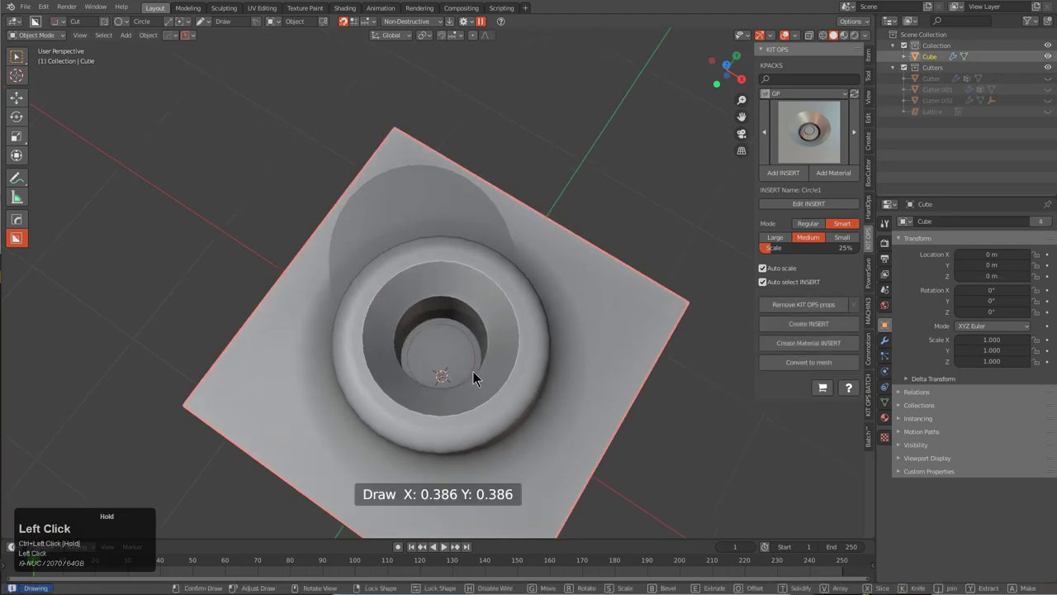
middle_click(471, 368)
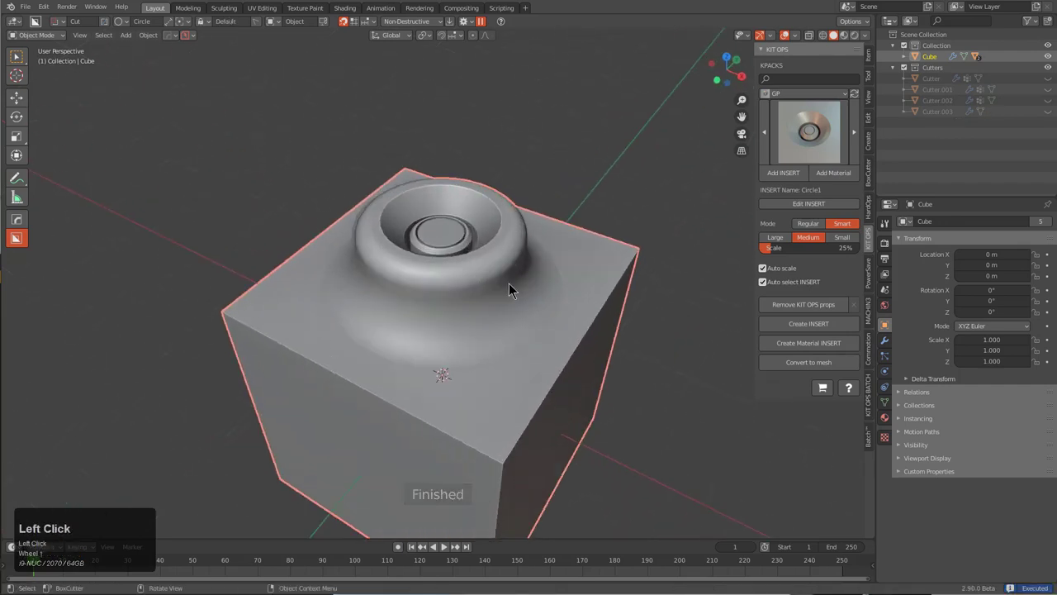
drag(512, 289, 467, 269)
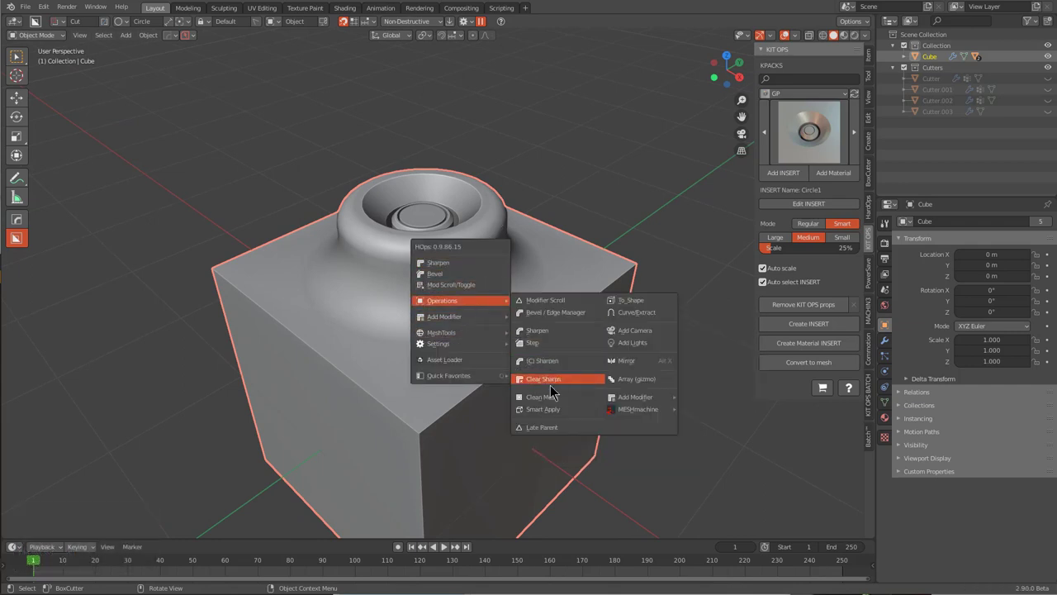
Smart Apply a clone of the cube, then delete two base loops' vertices and arc edges.
click(543, 409)
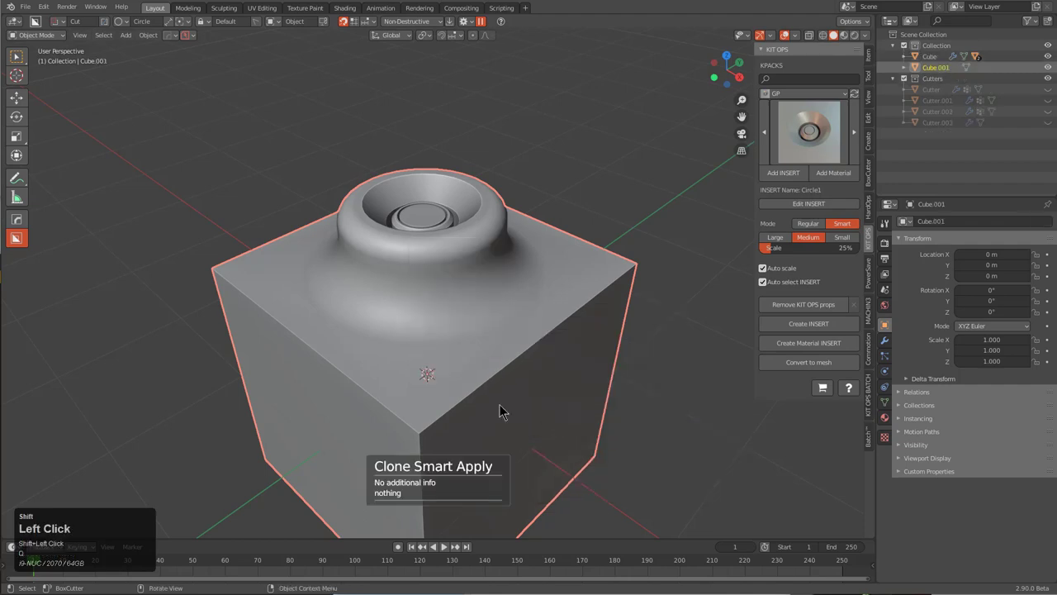
scroll(up, 3)
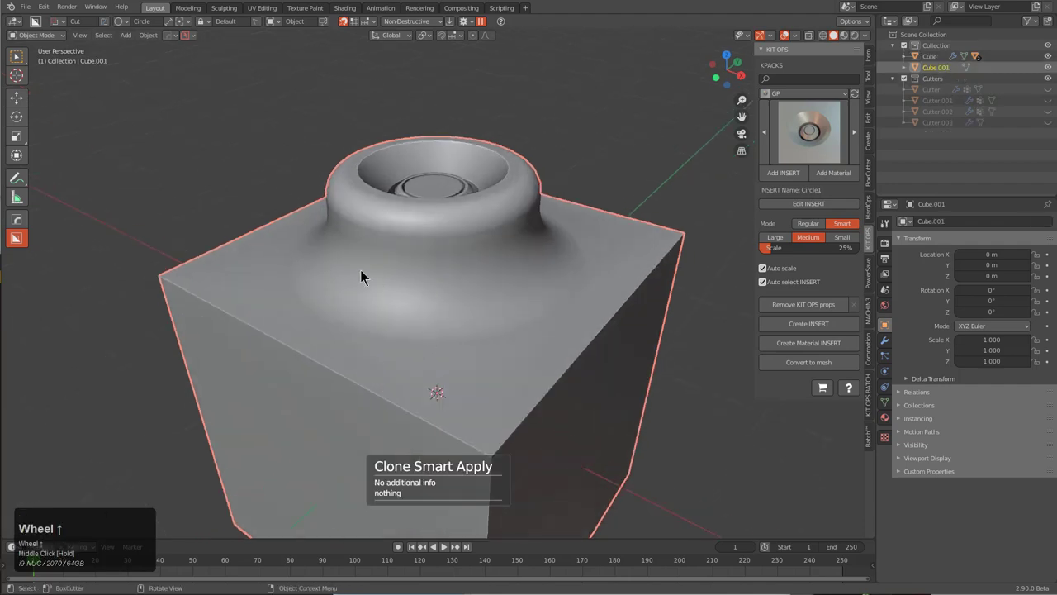
key(Tab)
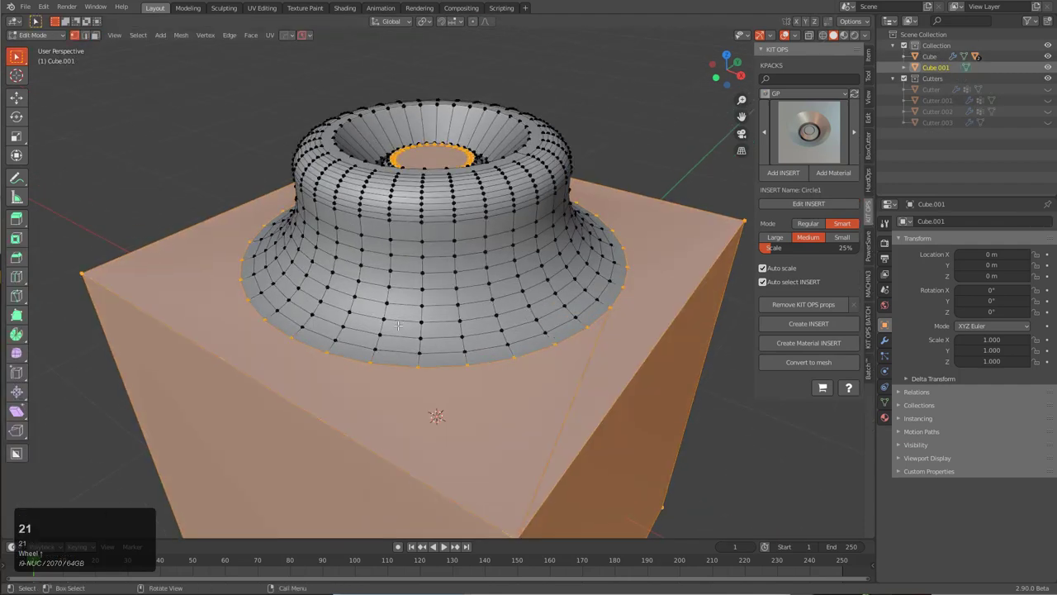
click(399, 335)
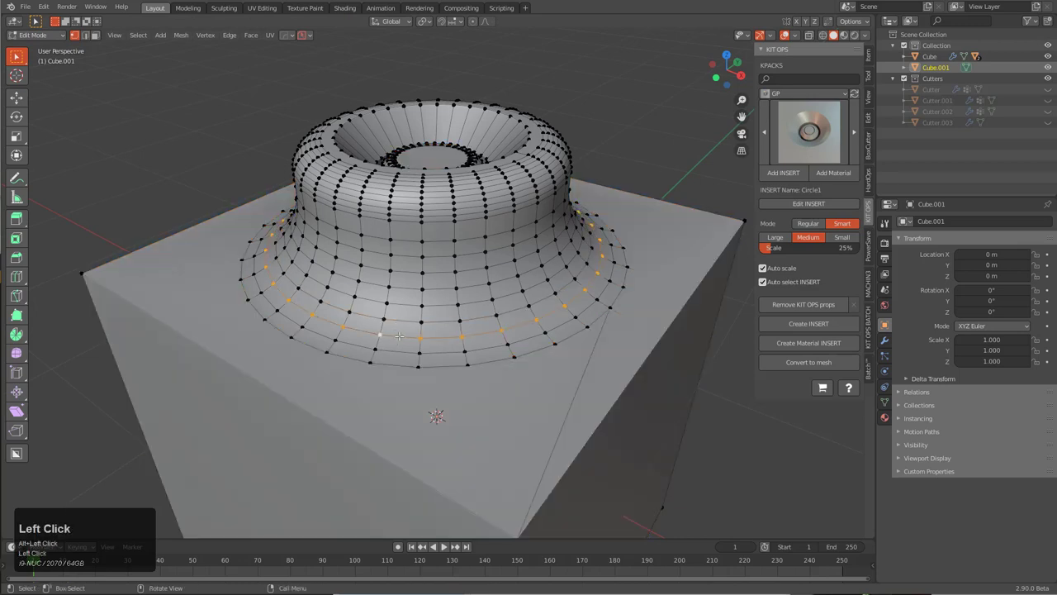
click(404, 322)
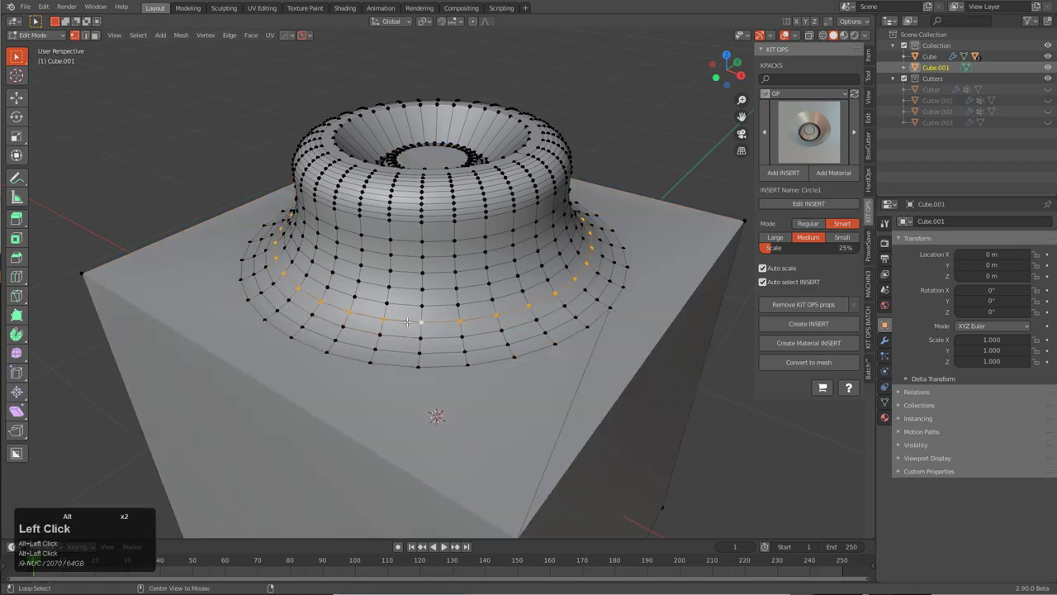
key(x)
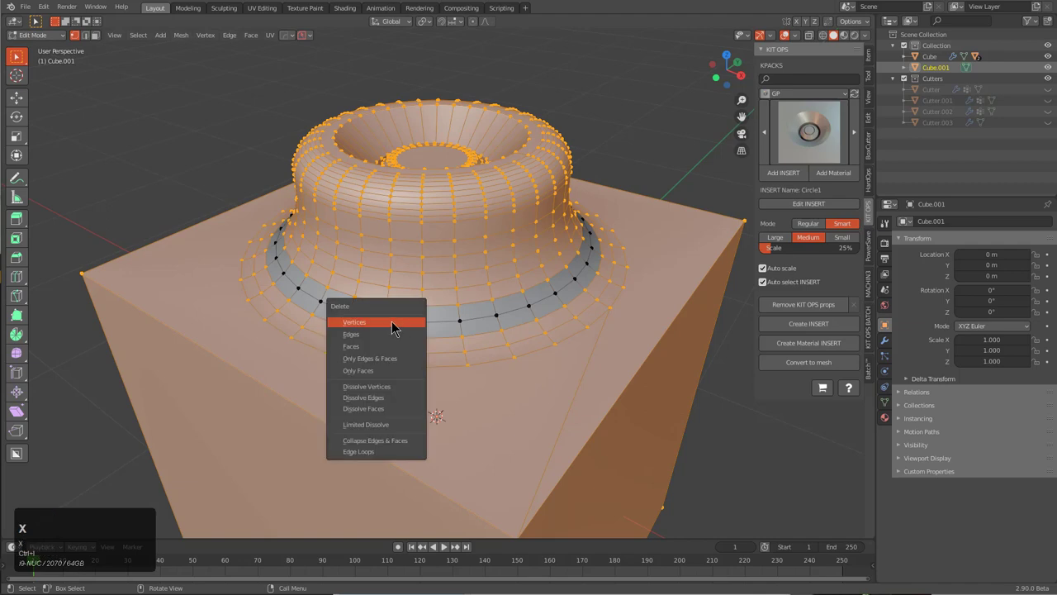
click(353, 322)
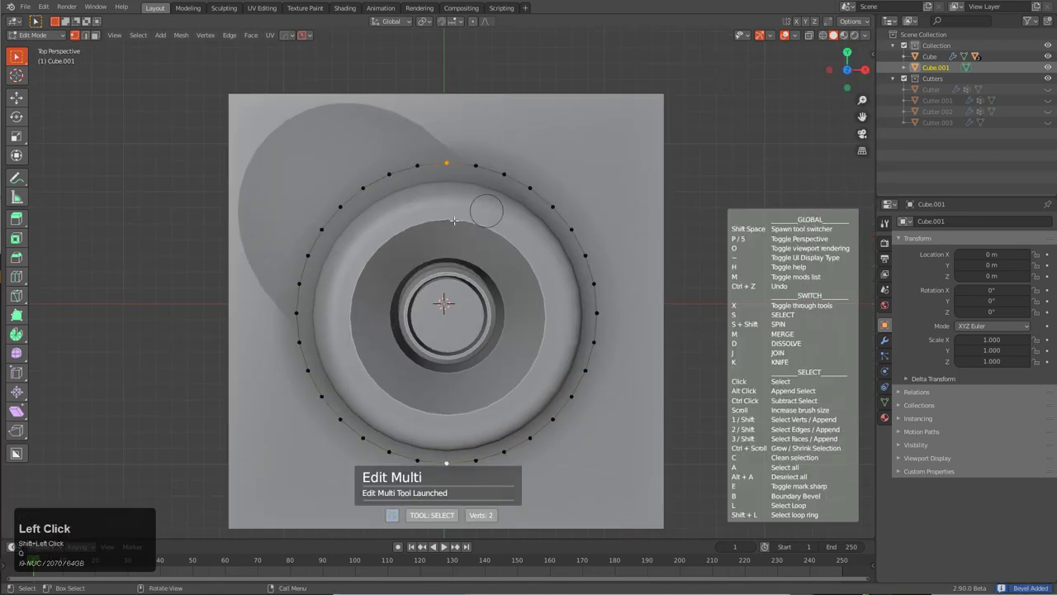
scroll(down, 3)
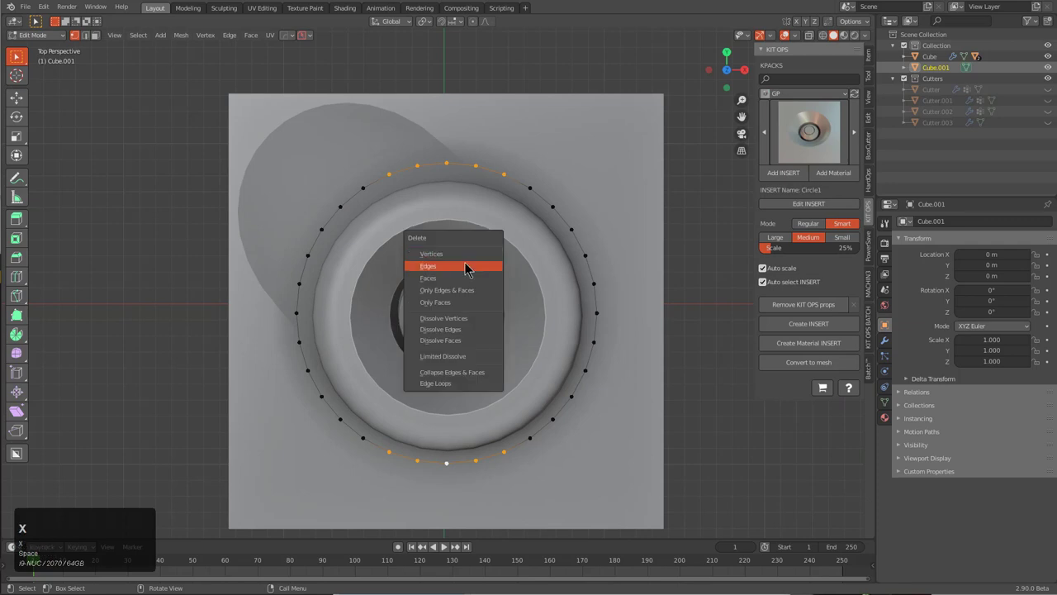
click(428, 265)
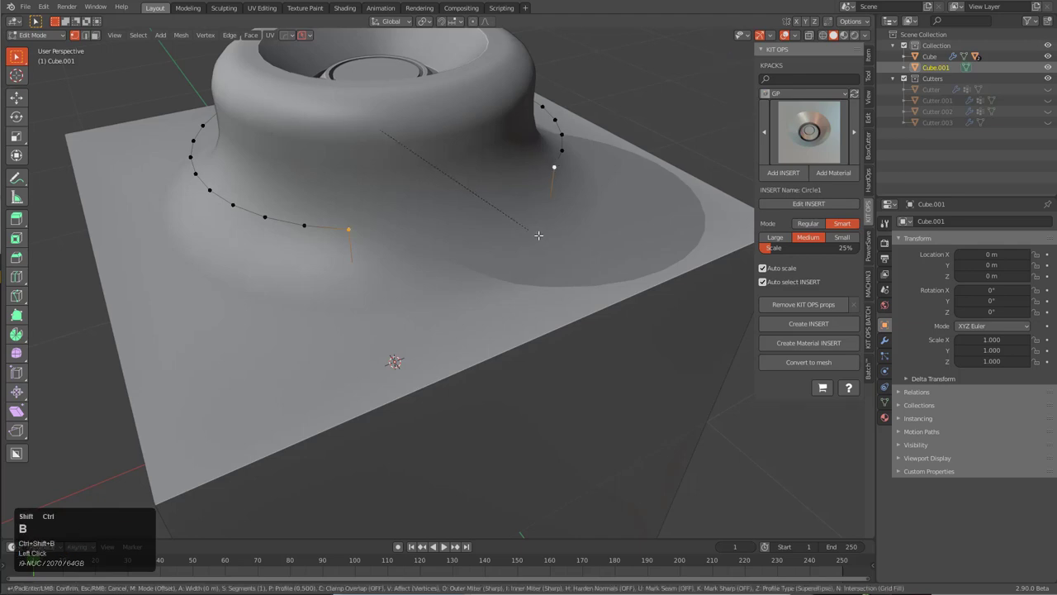
key(Tab)
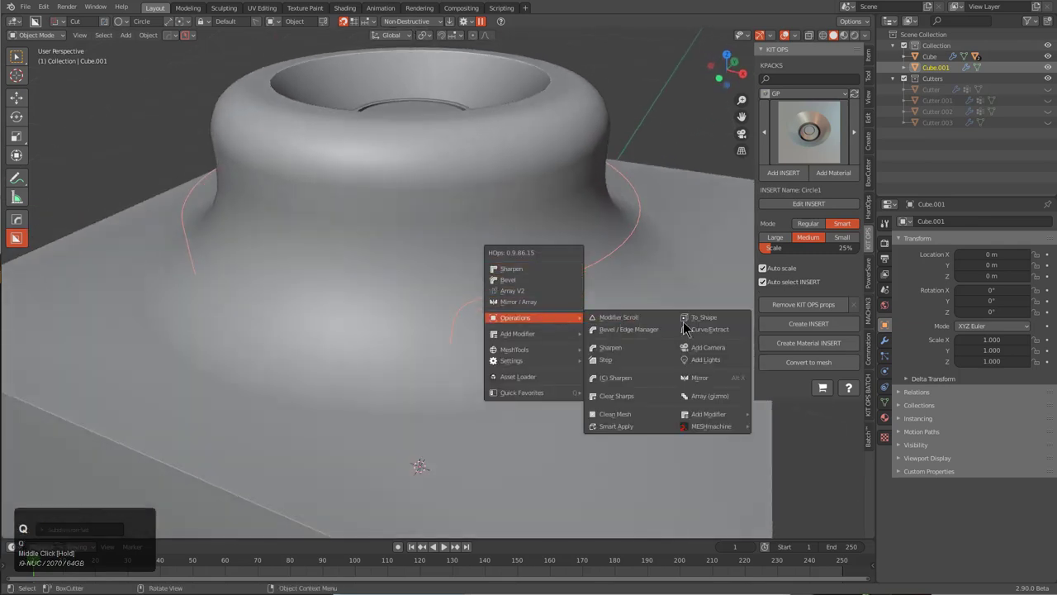
click(703, 317)
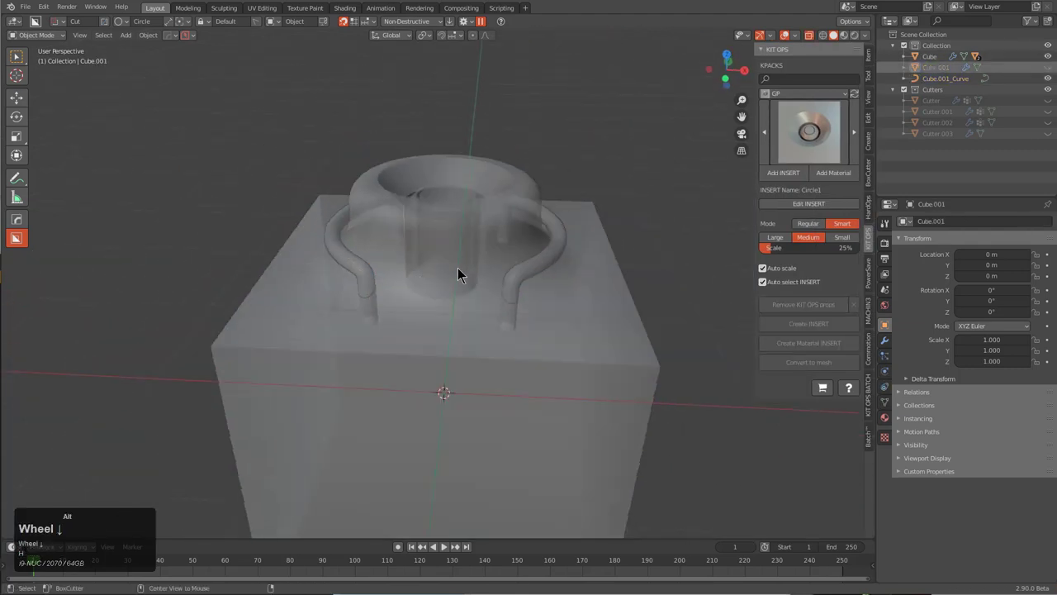
drag(460, 275, 460, 309)
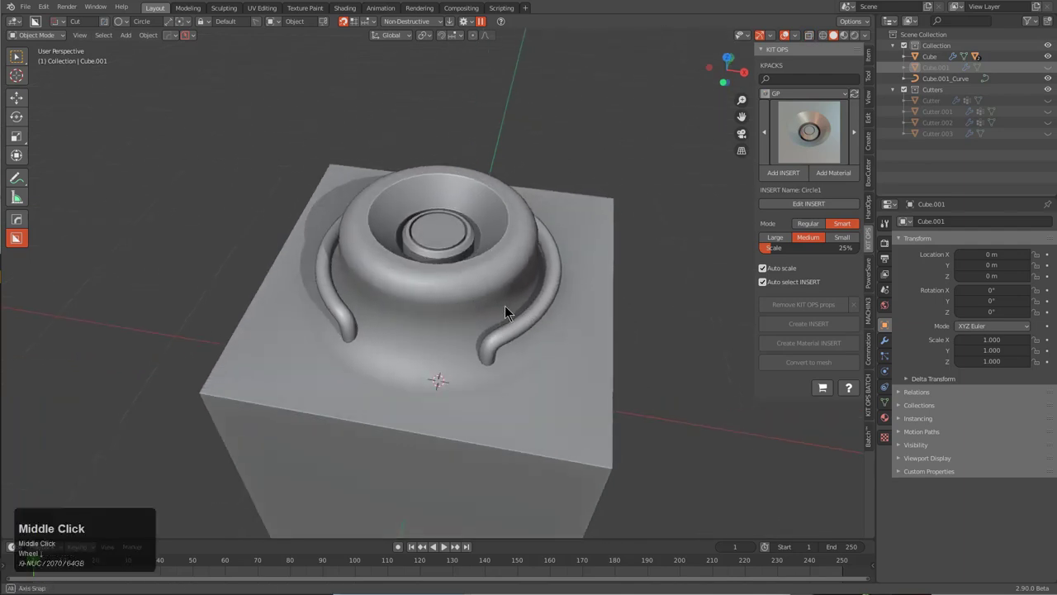
drag(508, 312, 462, 305)
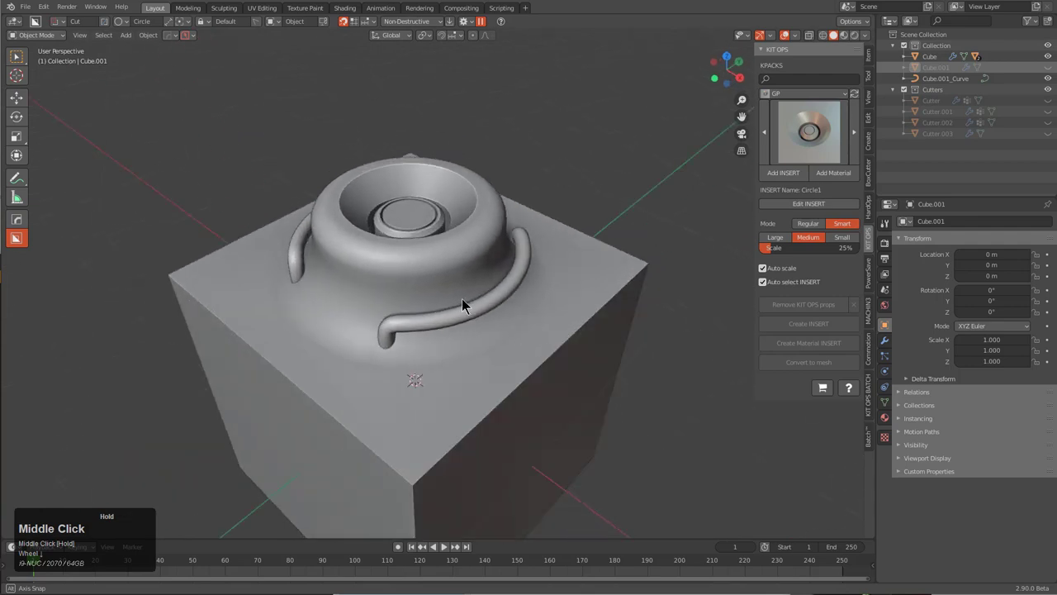
drag(463, 306, 463, 298)
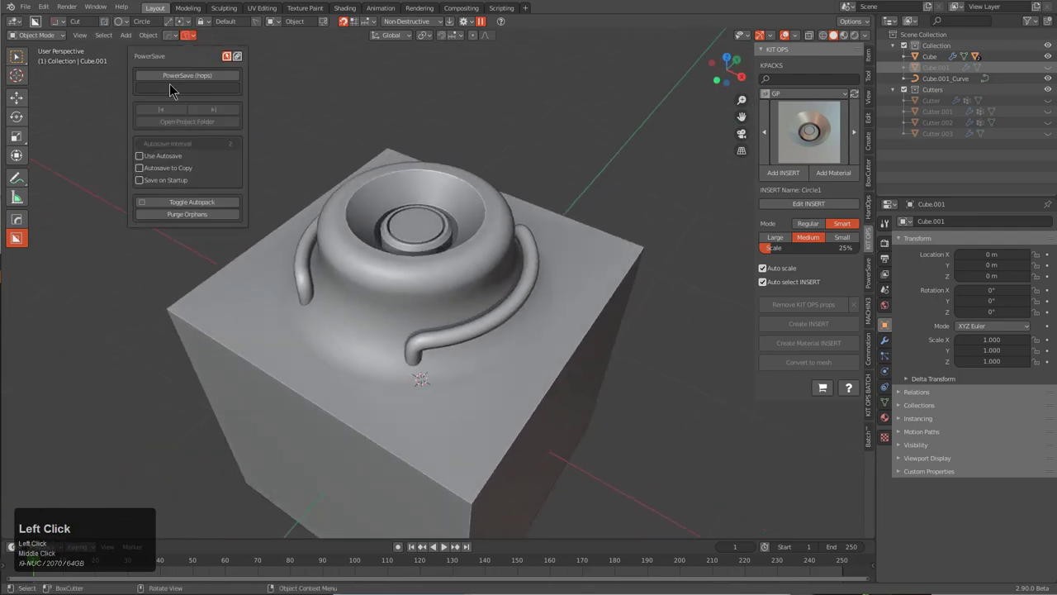
Save the scene with PowerSave as 'insert_test_16'.
text(inser)
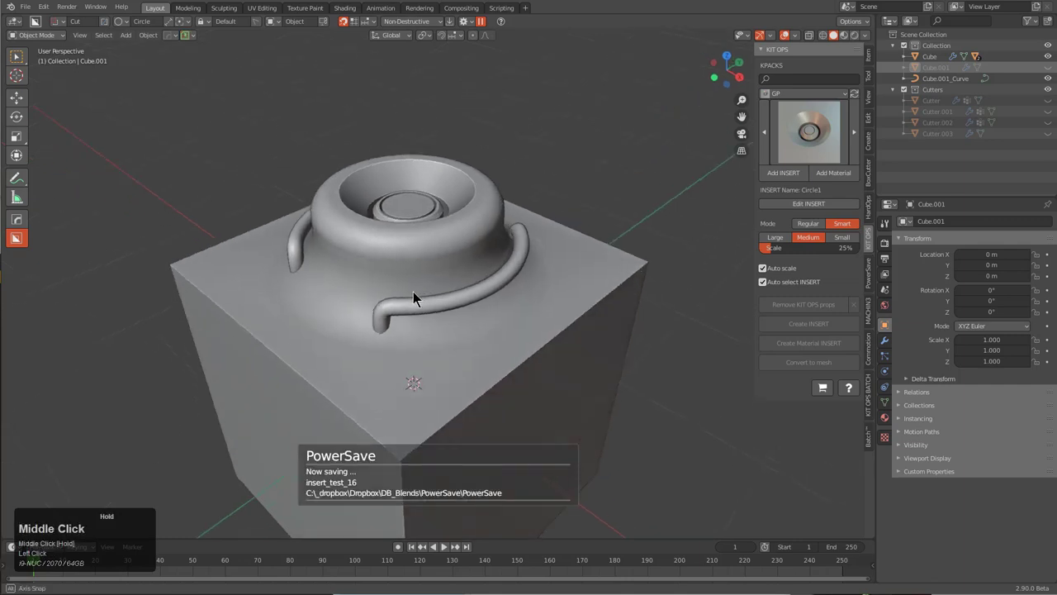
click(807, 93)
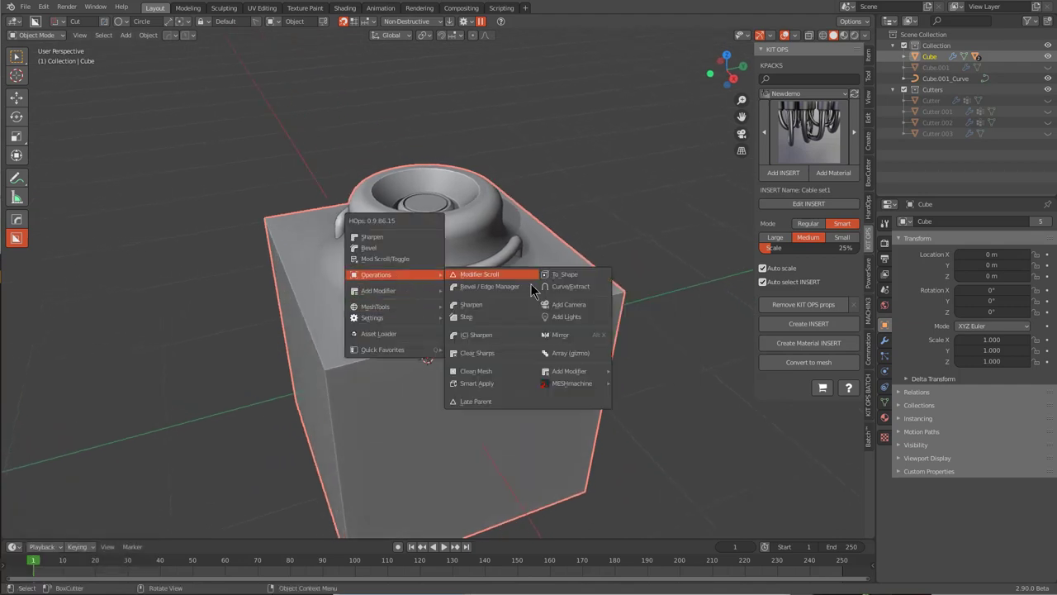
Parent the curved handle to the cube with Object (Keep Transform), then orbit around it.
click(475, 400)
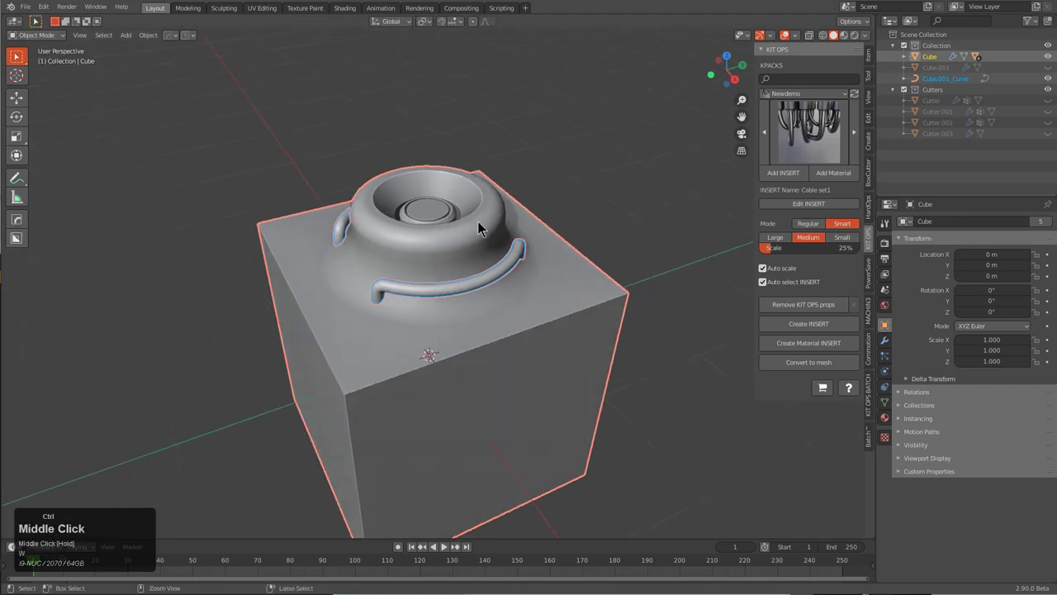
key(ctrl+p)
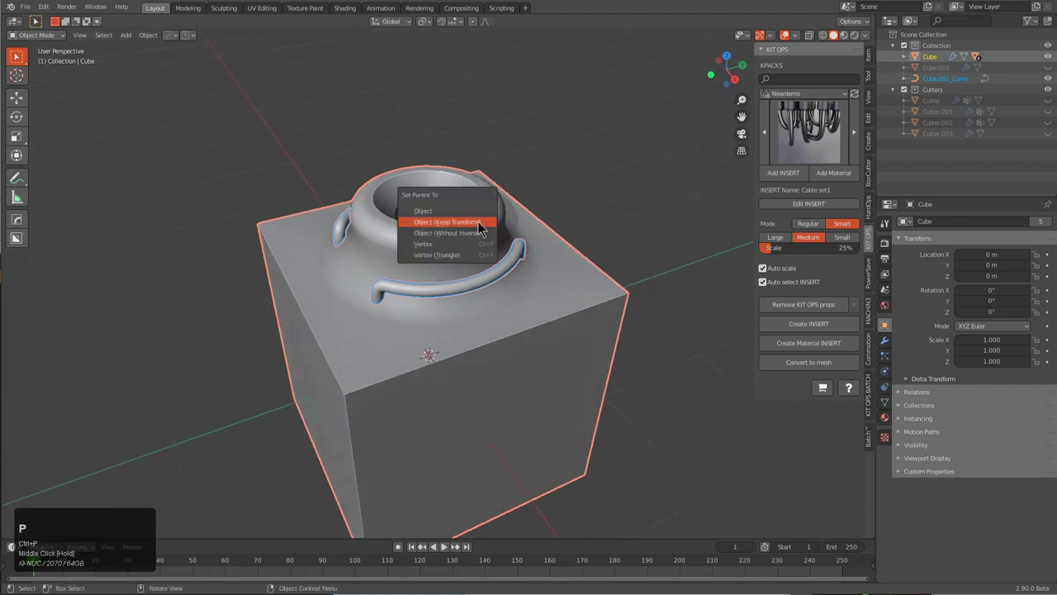
click(449, 221)
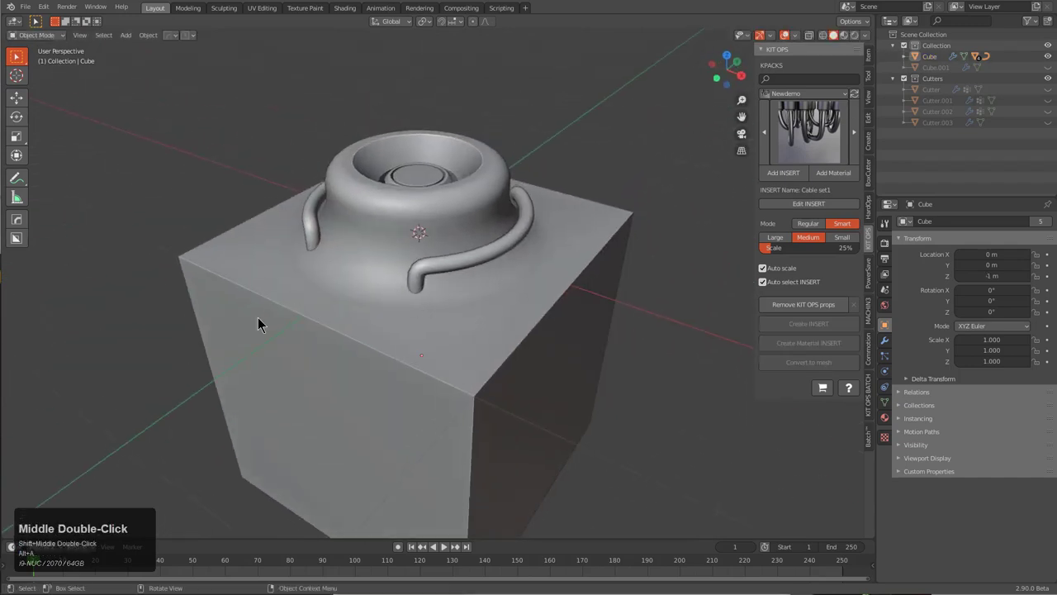
drag(261, 325, 417, 361)
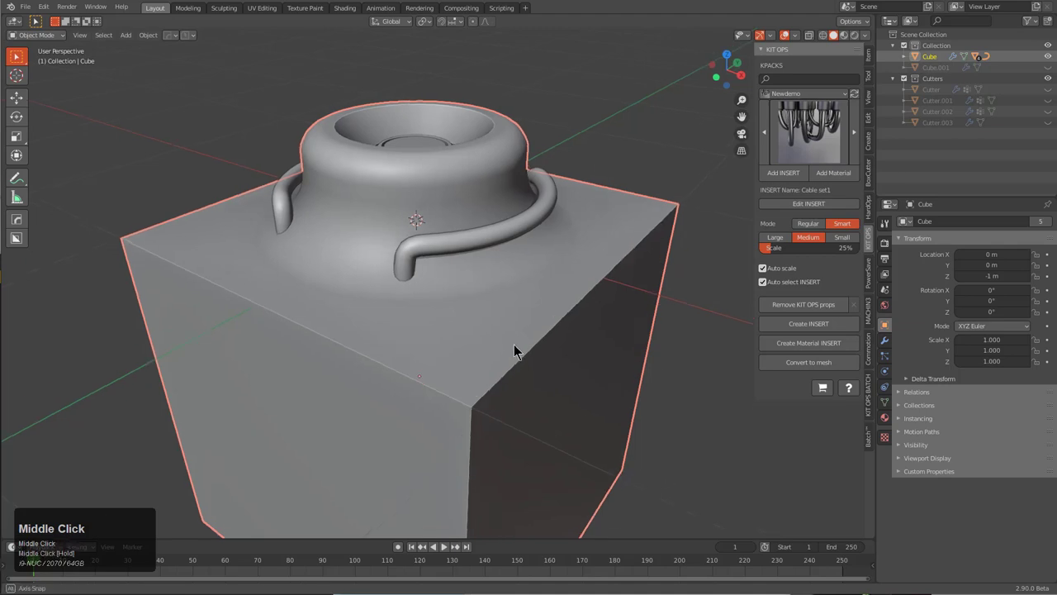
drag(512, 347, 517, 299)
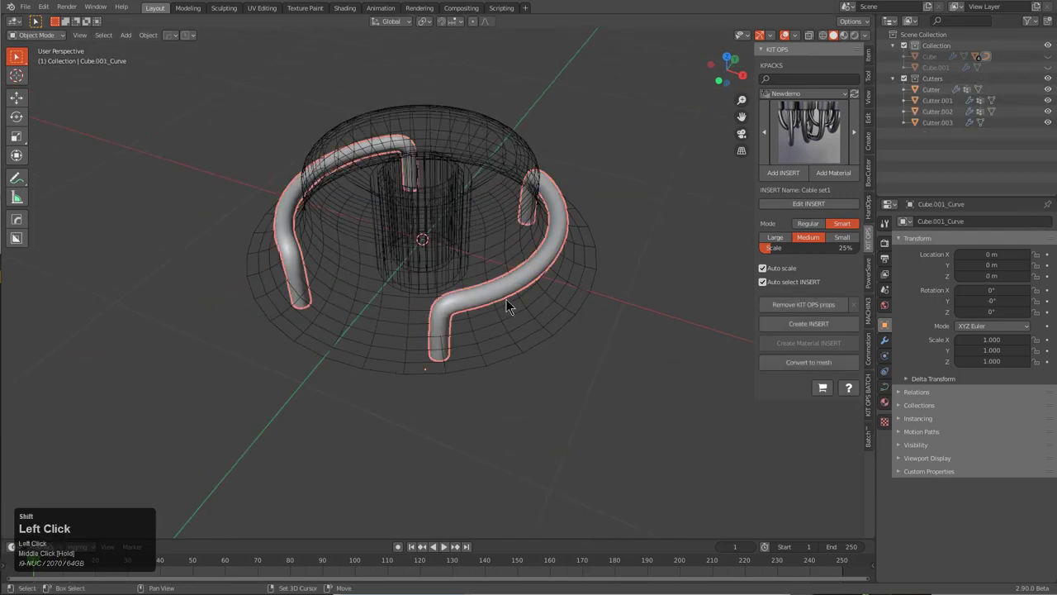
Isolate the insert pieces in Local View and apply the cutter's location and rotation.
key(ctrl+p)
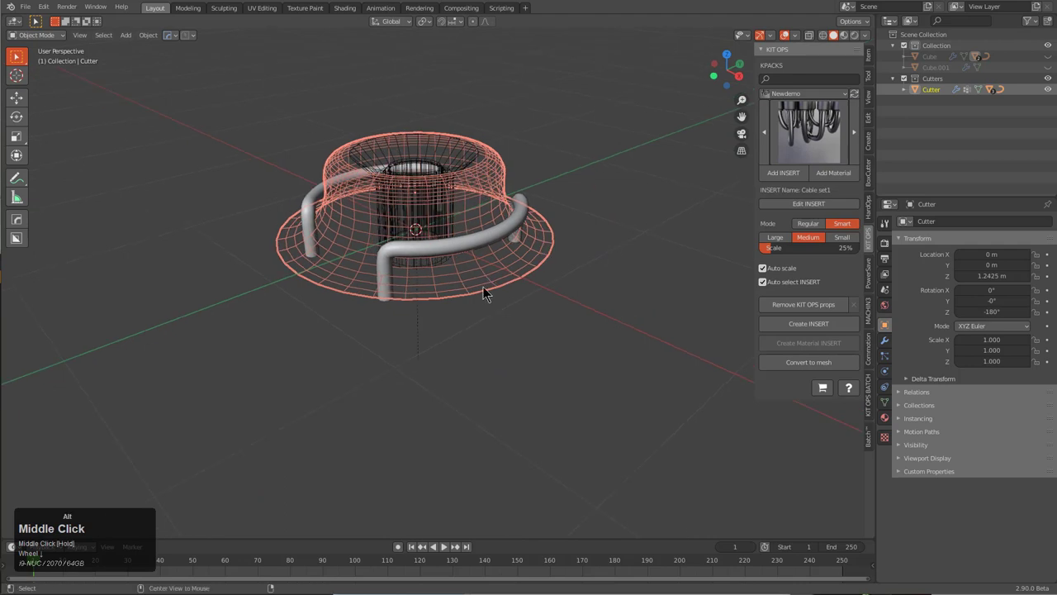
key(alt+p)
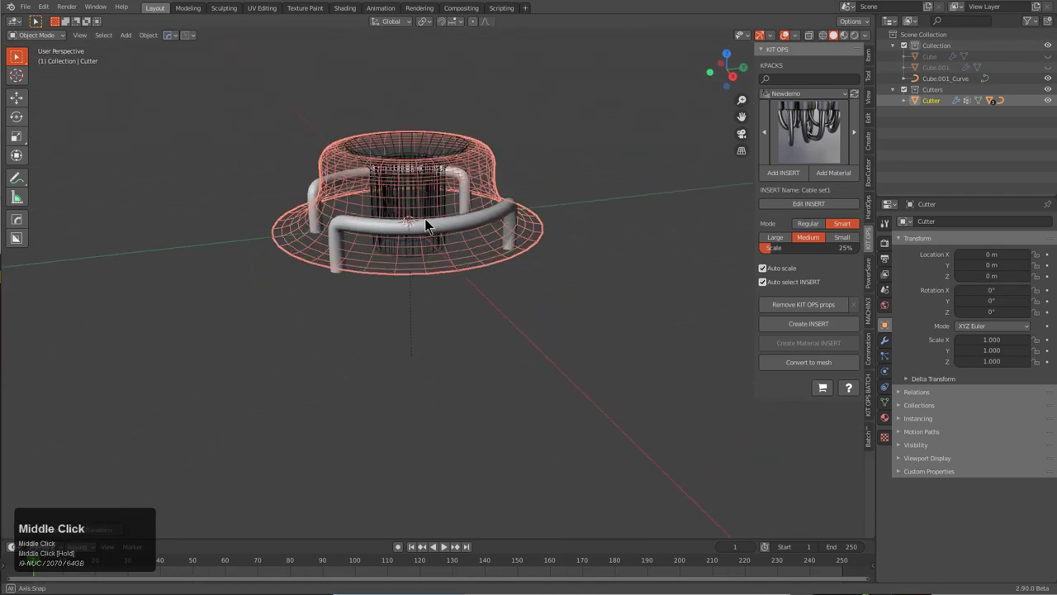
drag(426, 223, 405, 277)
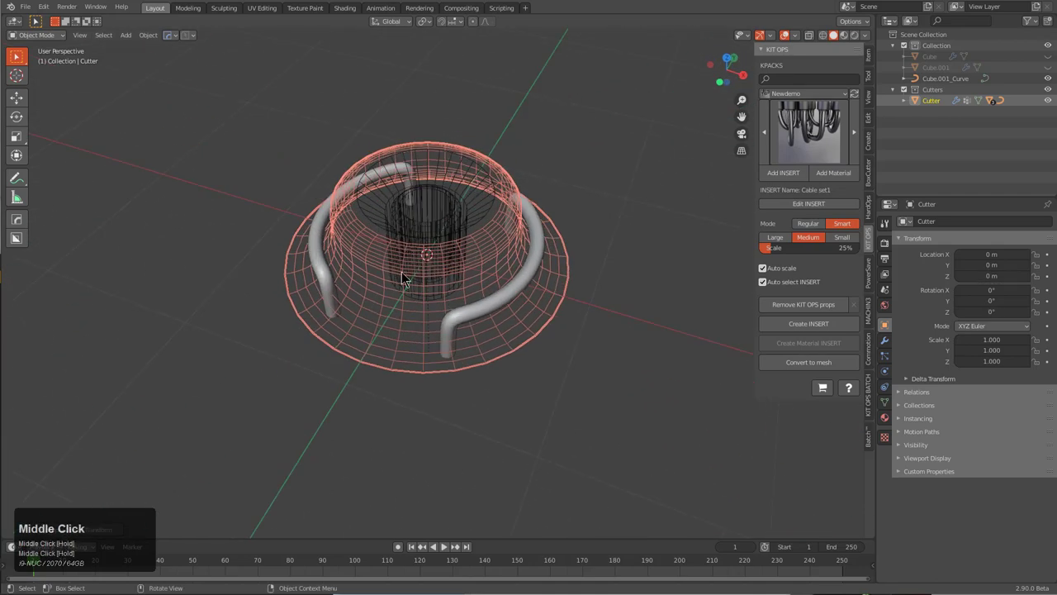
drag(405, 281, 320, 338)
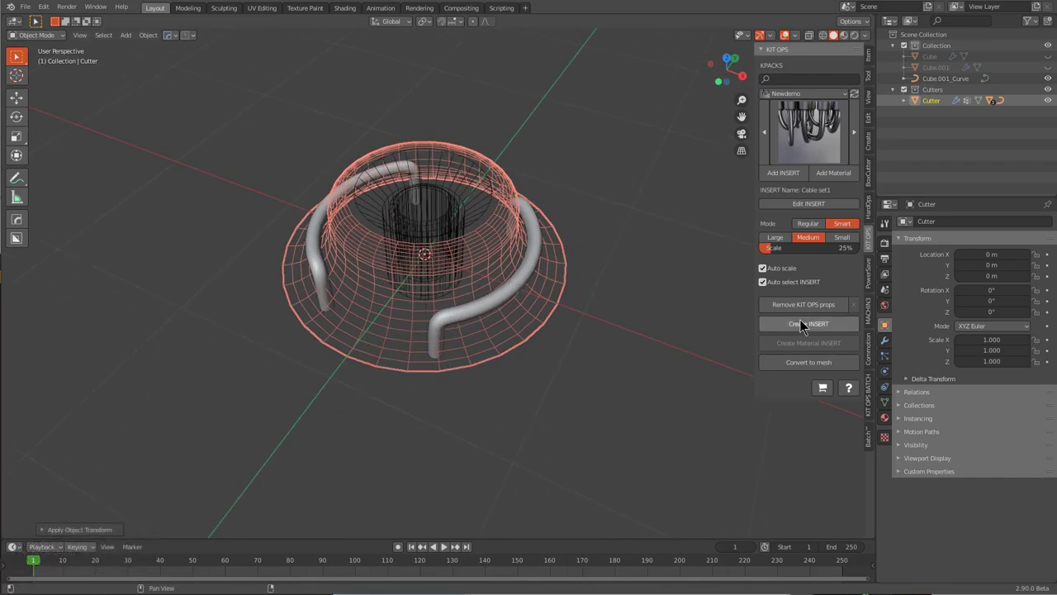
Create an insert from the pieces and set Cutter.004's boolean type to Union.
click(808, 323)
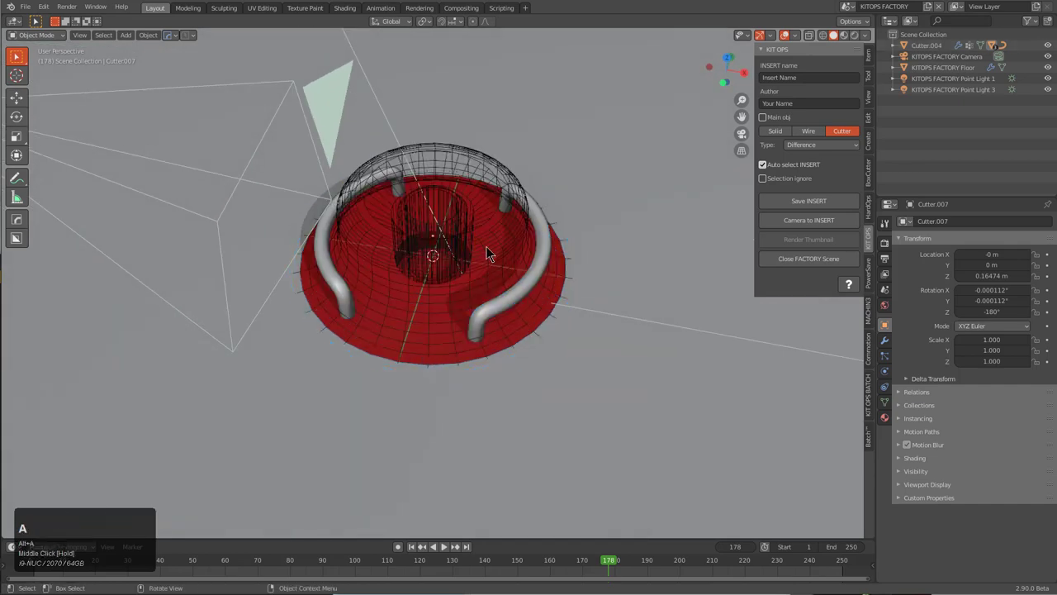
click(496, 248)
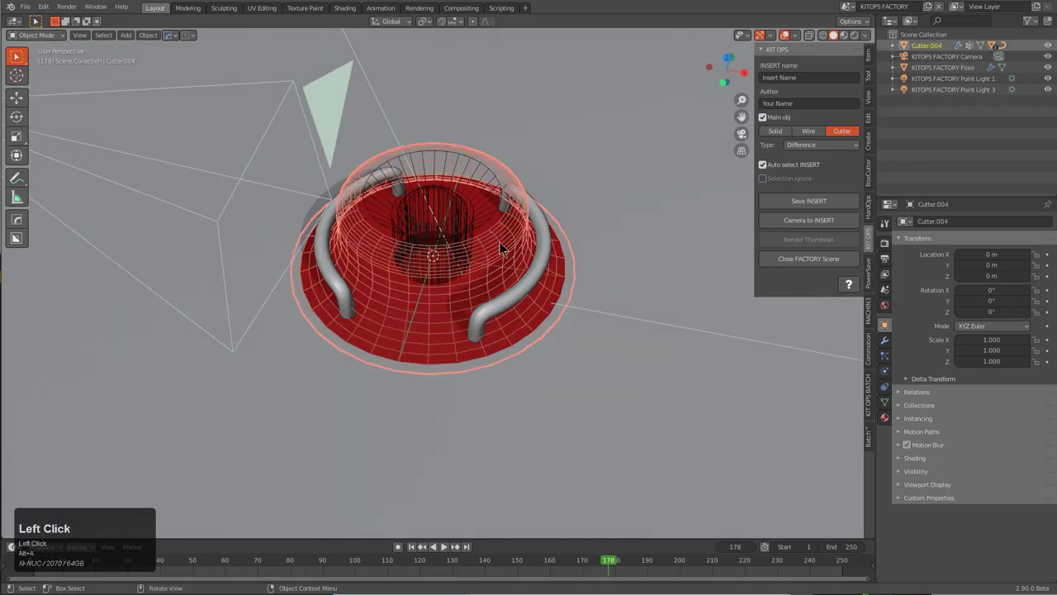
click(820, 144)
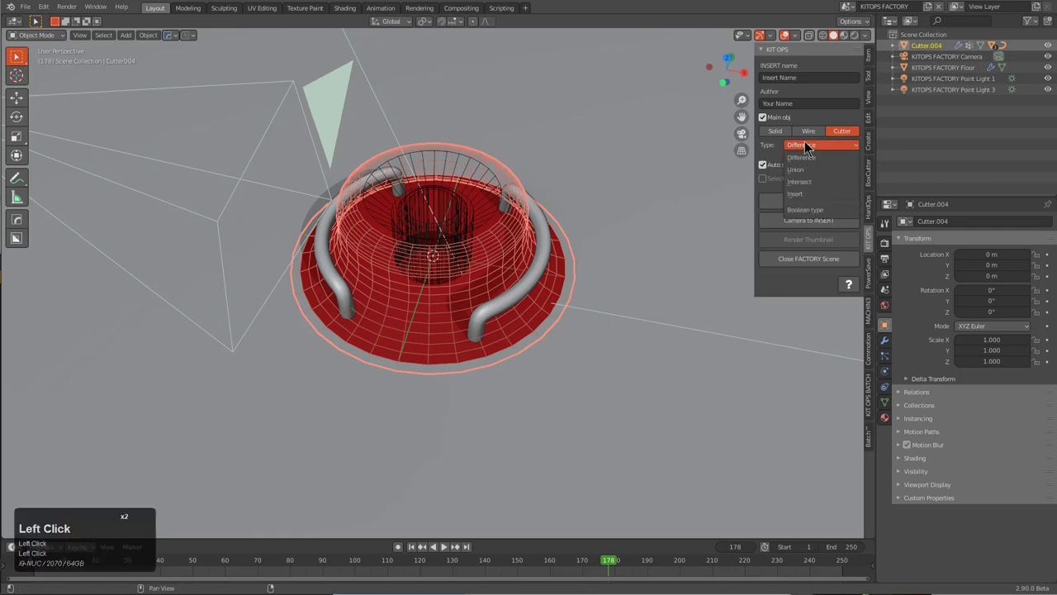
mouse_move(818, 169)
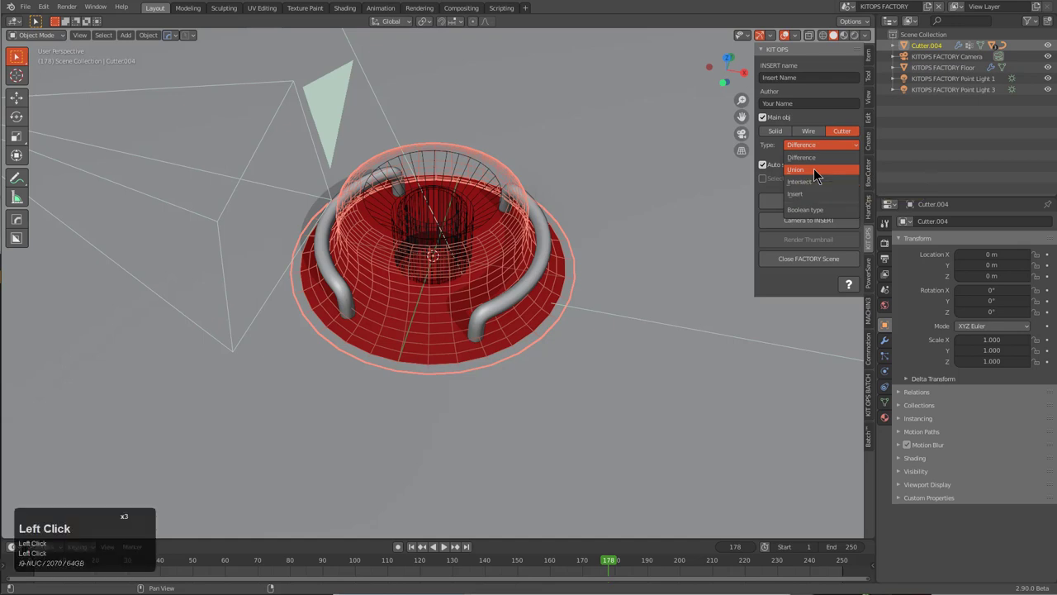
click(795, 169)
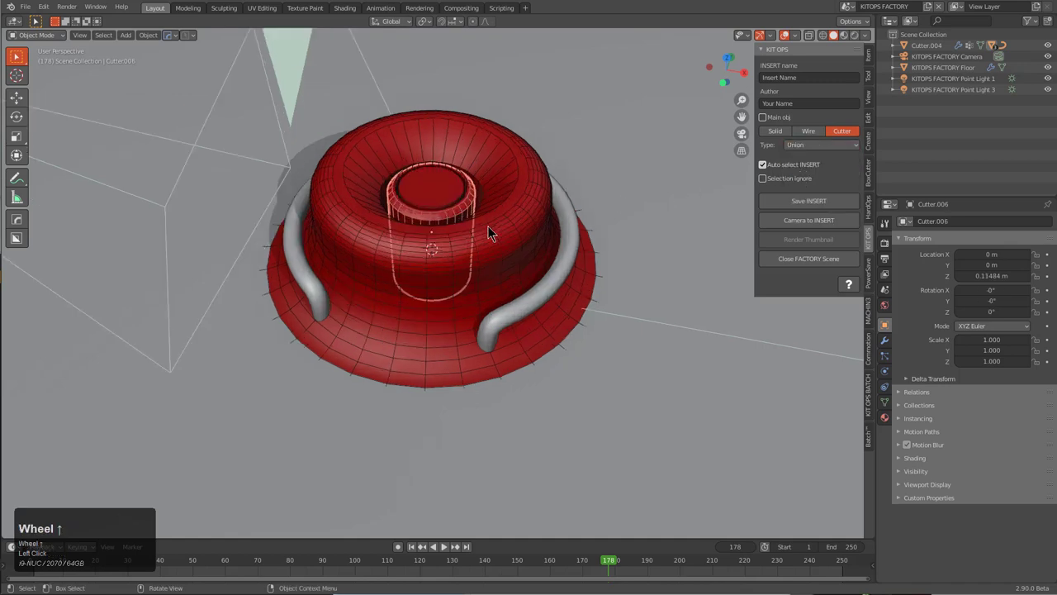
scroll(up, 3)
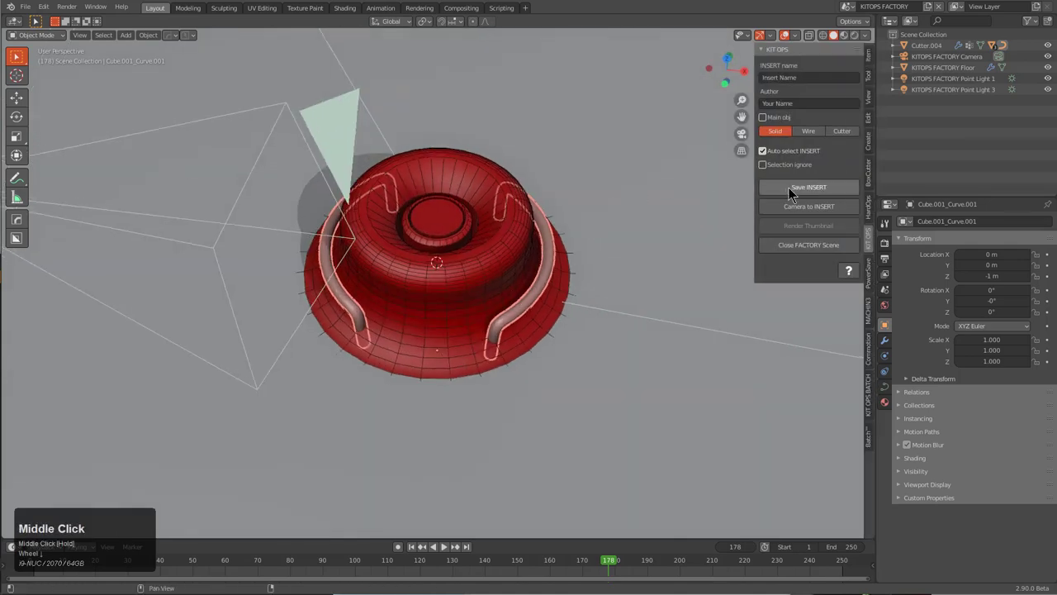
Save the insert into the NewDemo library folder as circular3.blend.
click(808, 187)
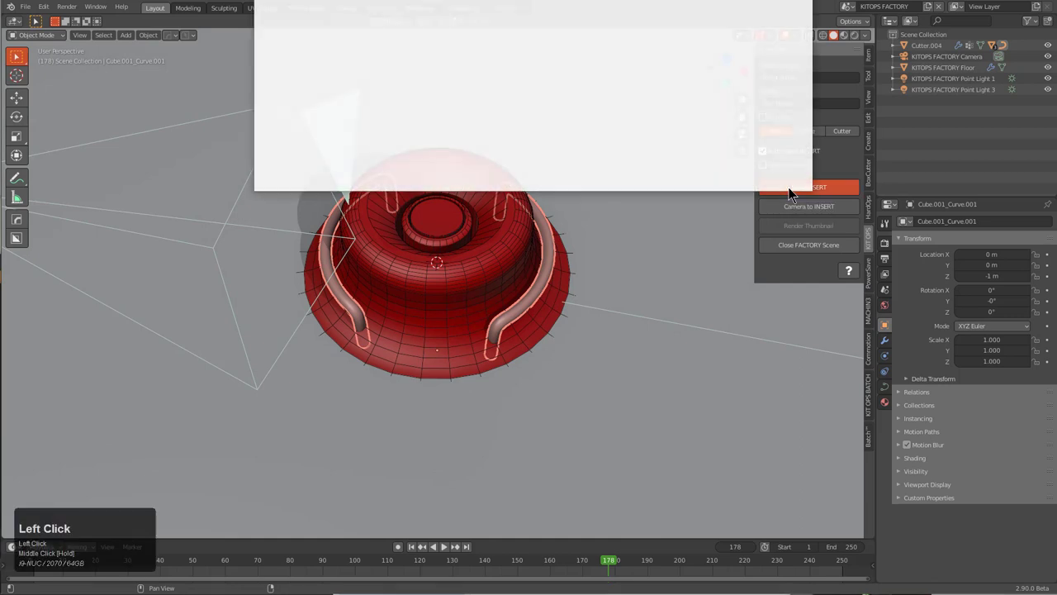
click(814, 187)
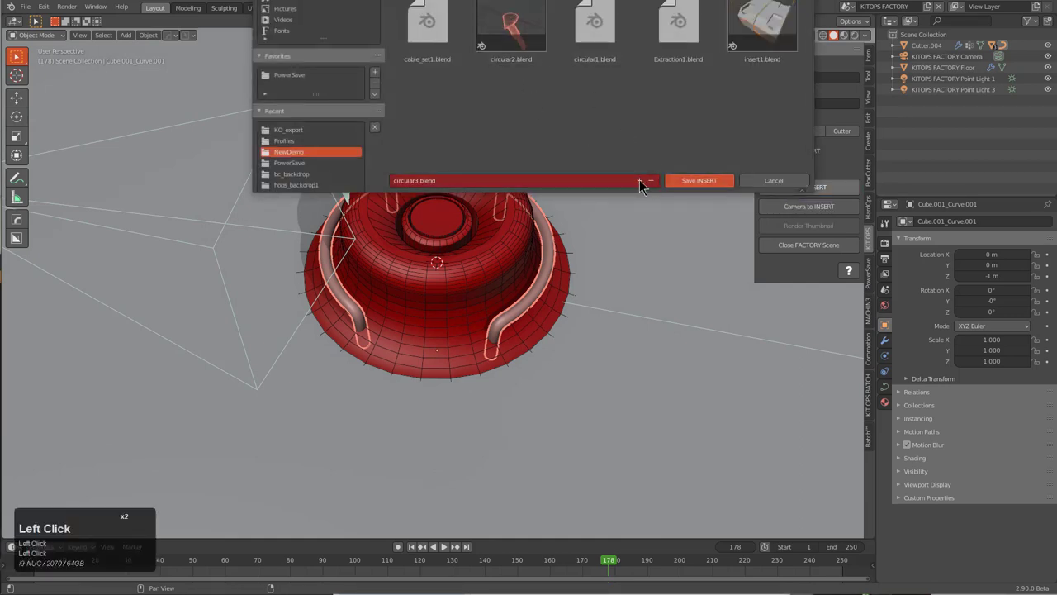
click(650, 180)
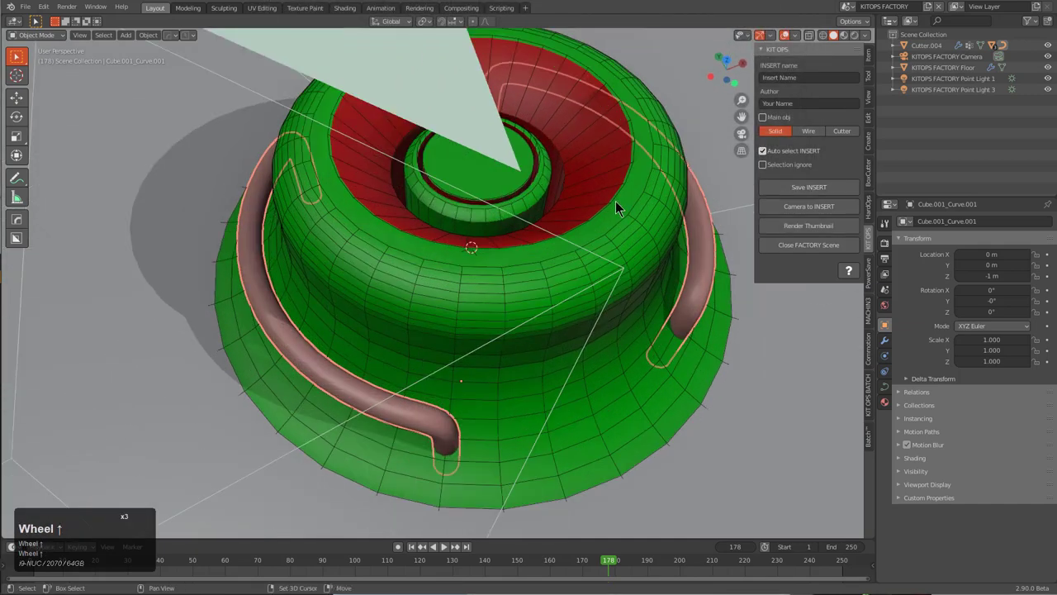
Frame the insert through the factory camera in Rendered shading and select the floor.
key(KP_0)
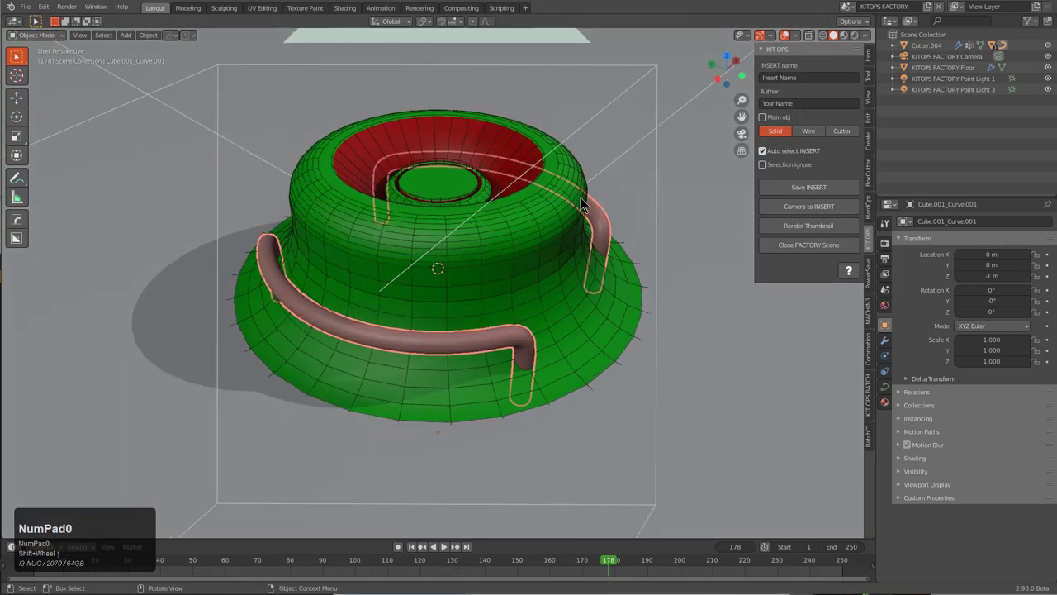
key(KP_0)
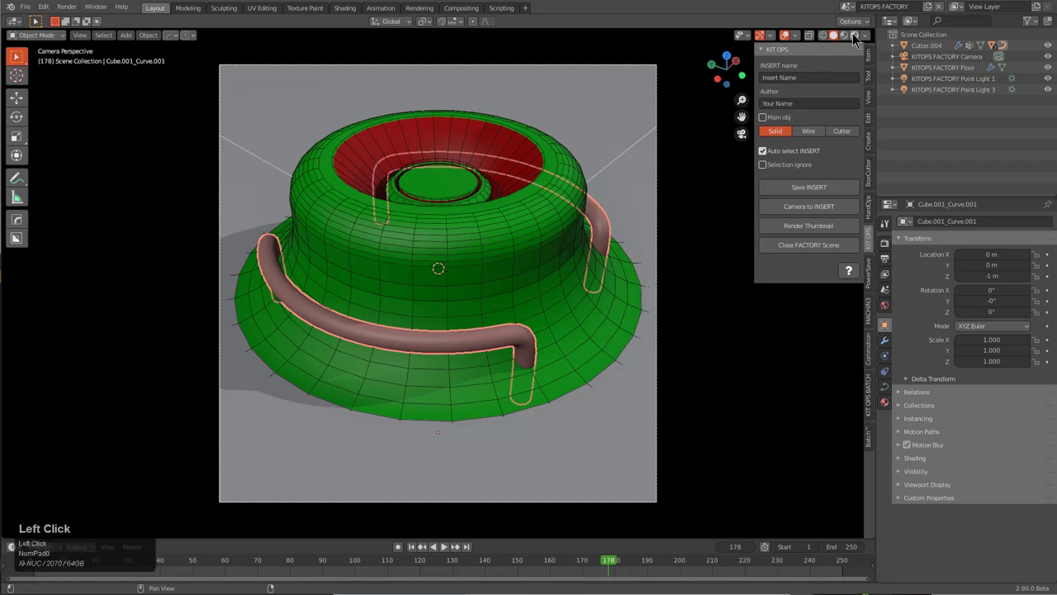
click(855, 35)
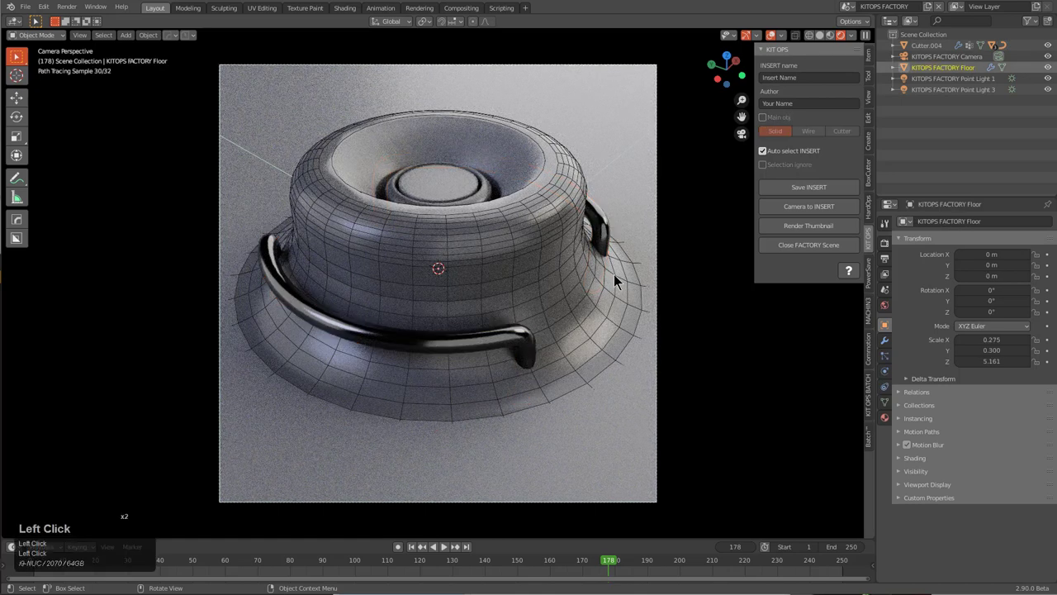
key(r)
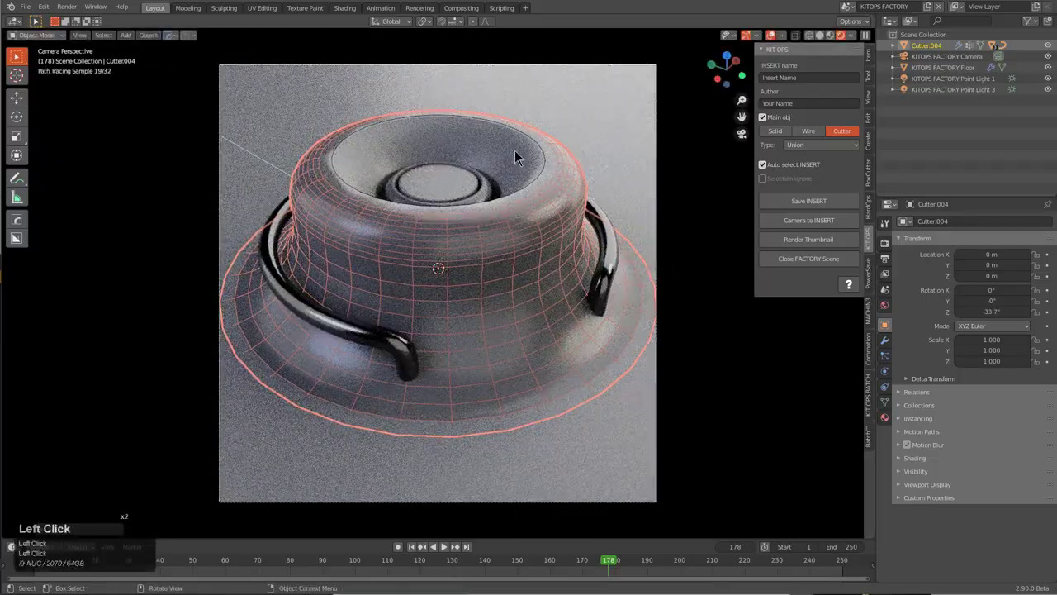
click(943, 67)
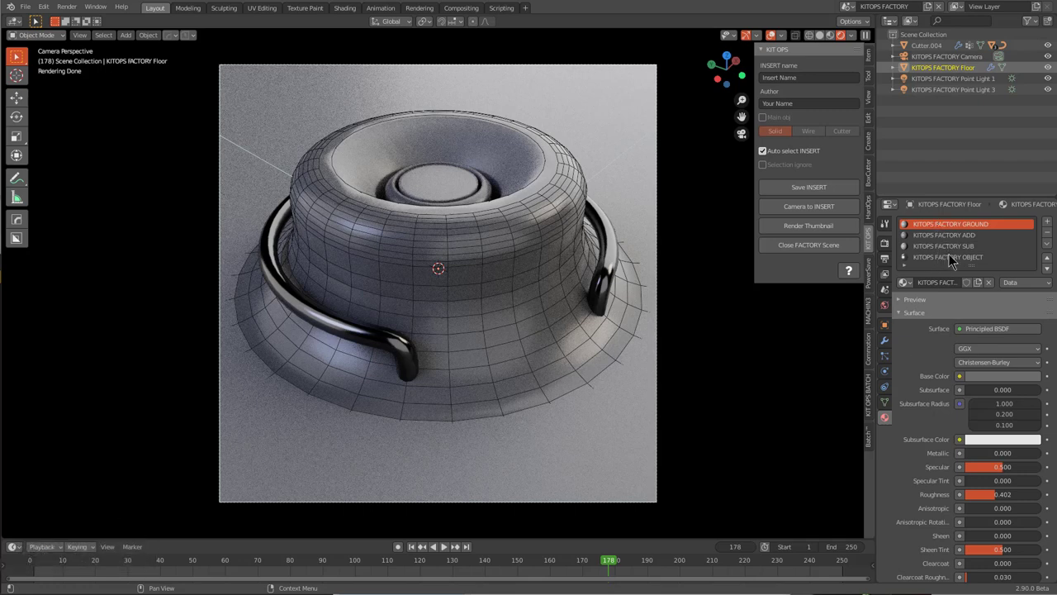
Give the KITOPS FACTORY ADD material roughness 0.016 and clearcoat 1.0.
click(950, 235)
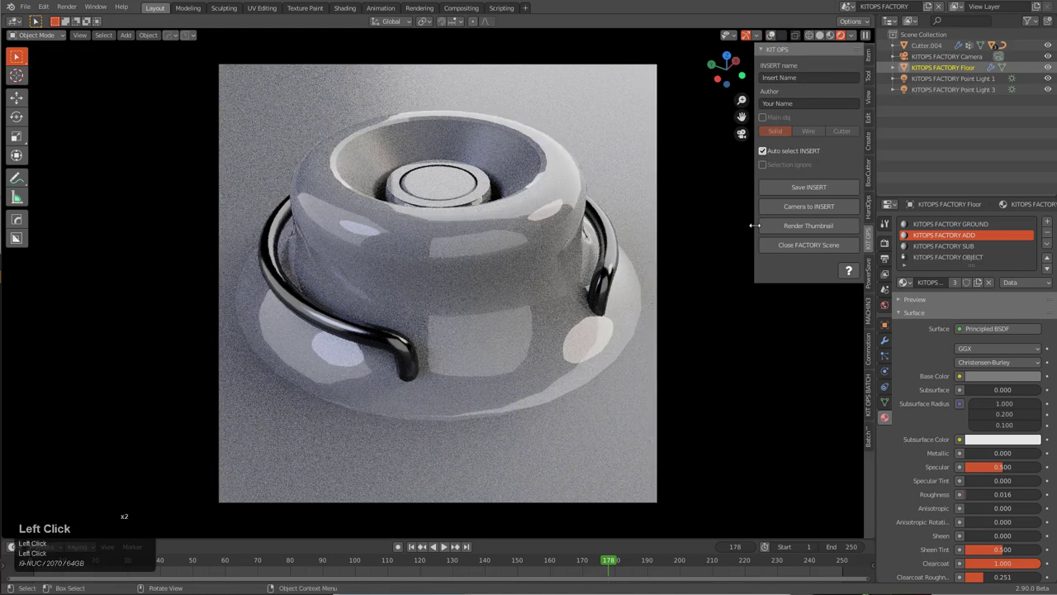
click(808, 226)
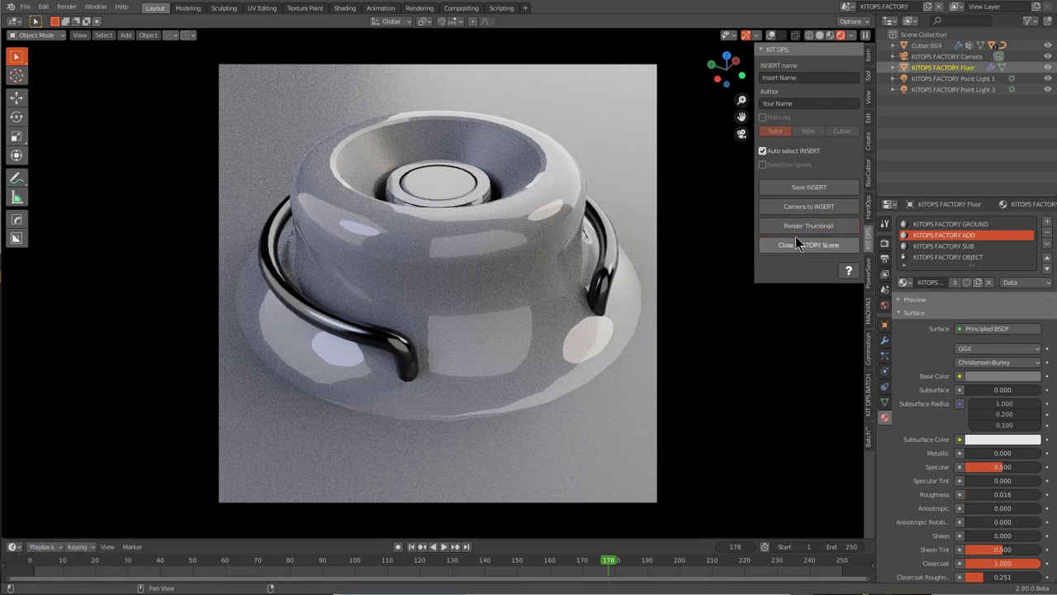
click(809, 244)
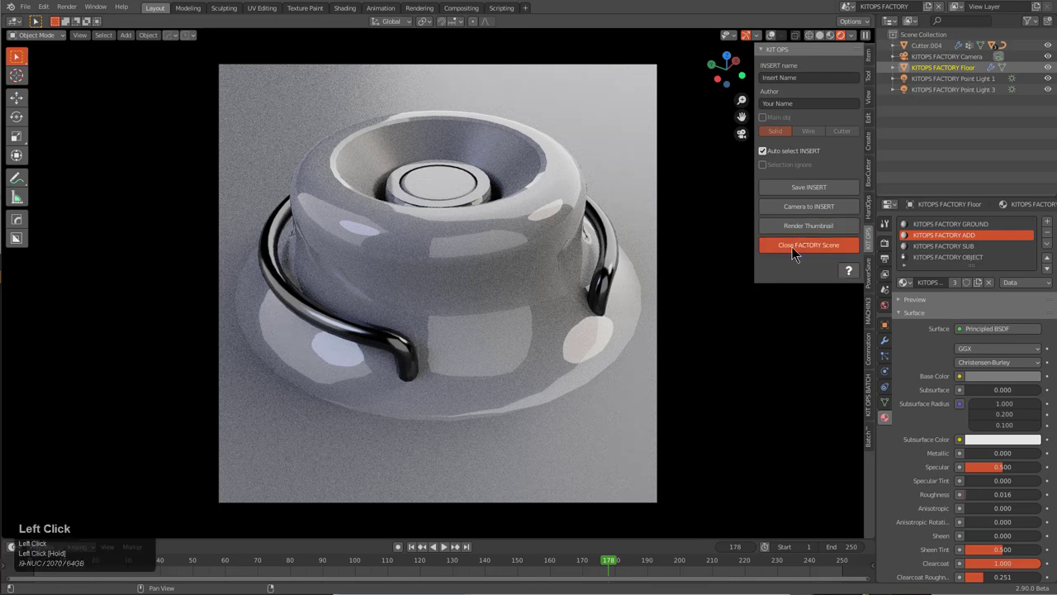
Close the KIT OPS factory scene, returning to a fresh default-cube scene.
click(808, 245)
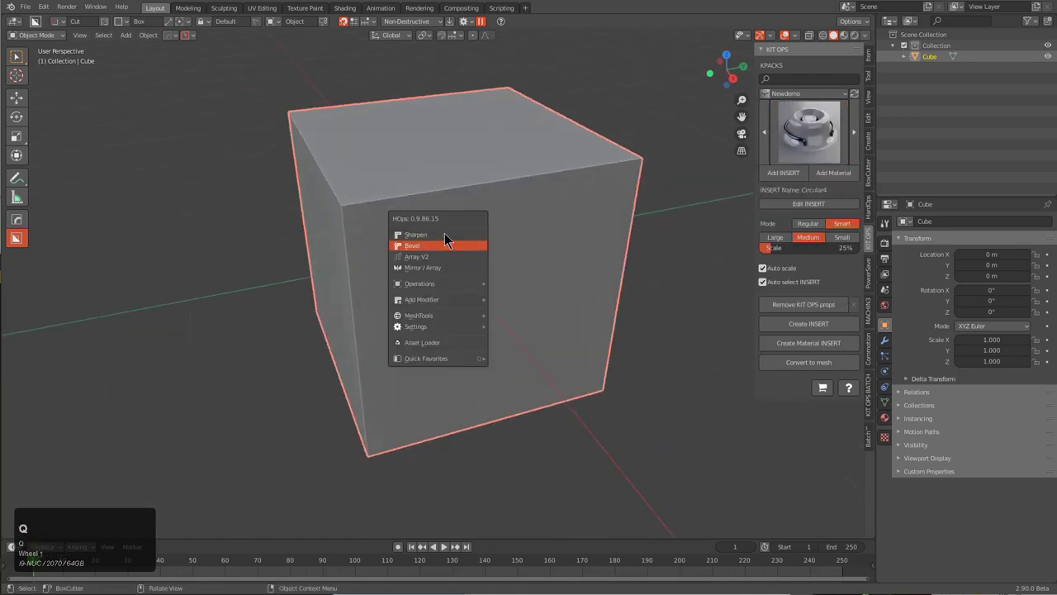
Place Circular4 inserts across the cube's faces and sharpen it for clean shading.
click(412, 245)
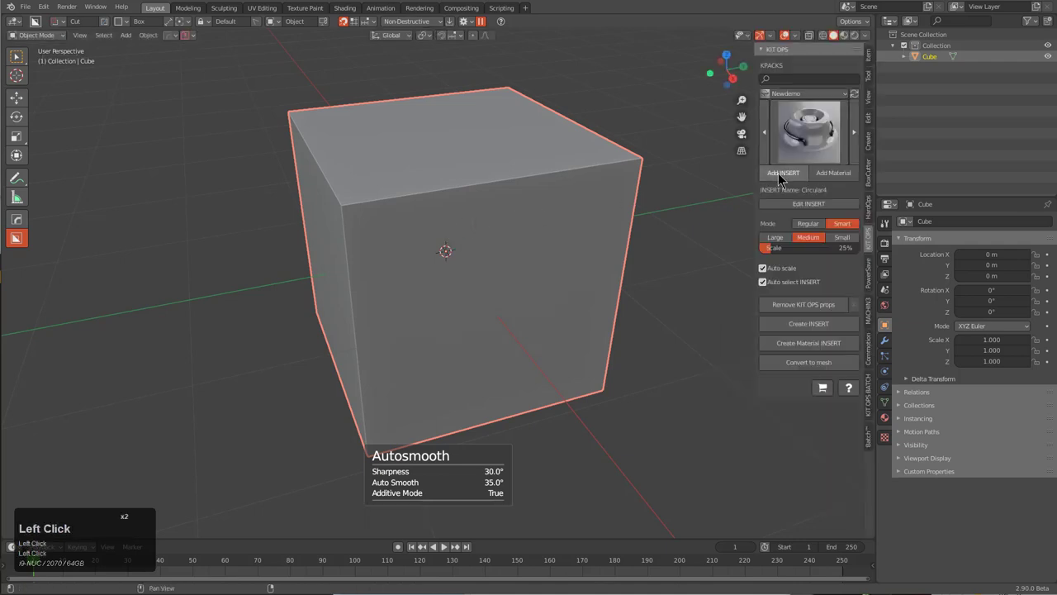
click(782, 172)
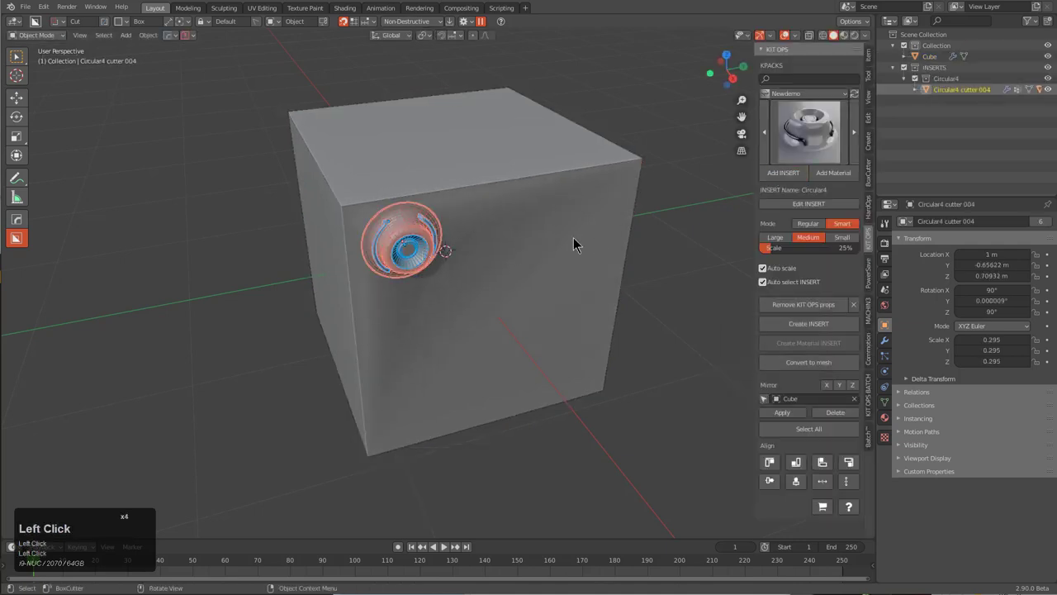
click(783, 172)
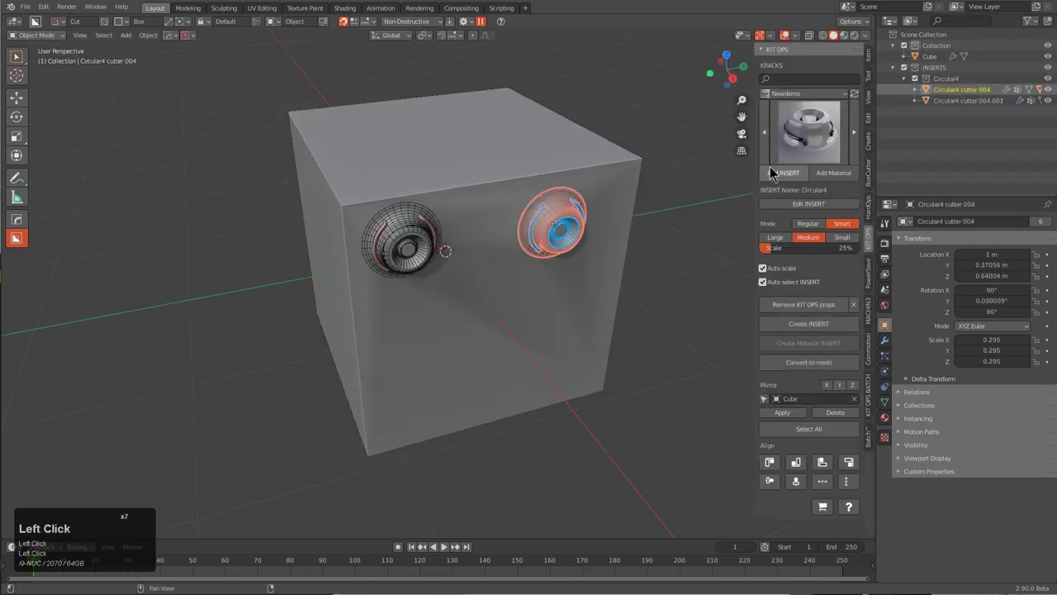
click(783, 172)
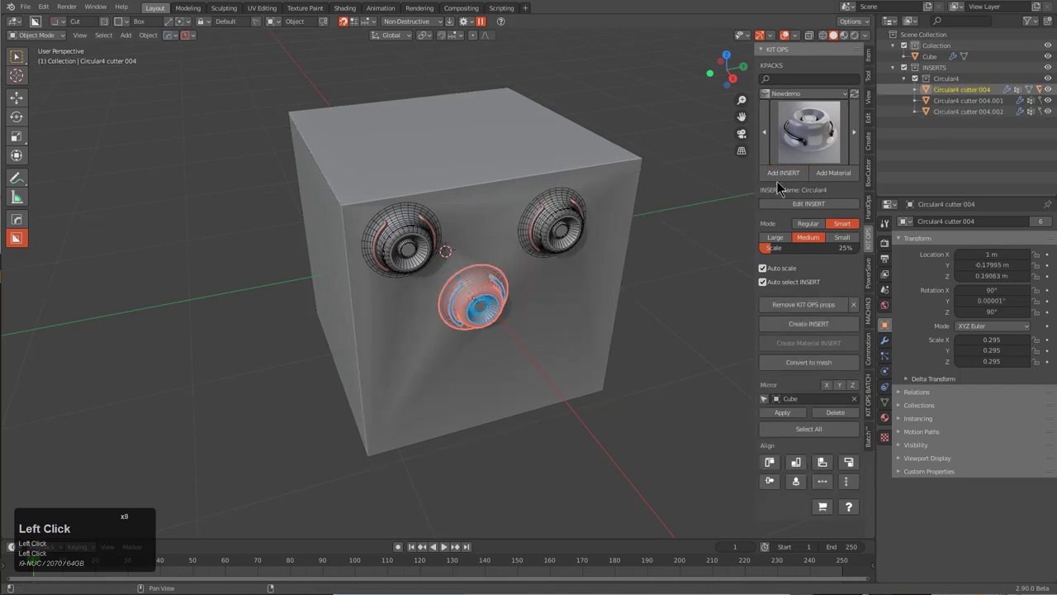
click(783, 172)
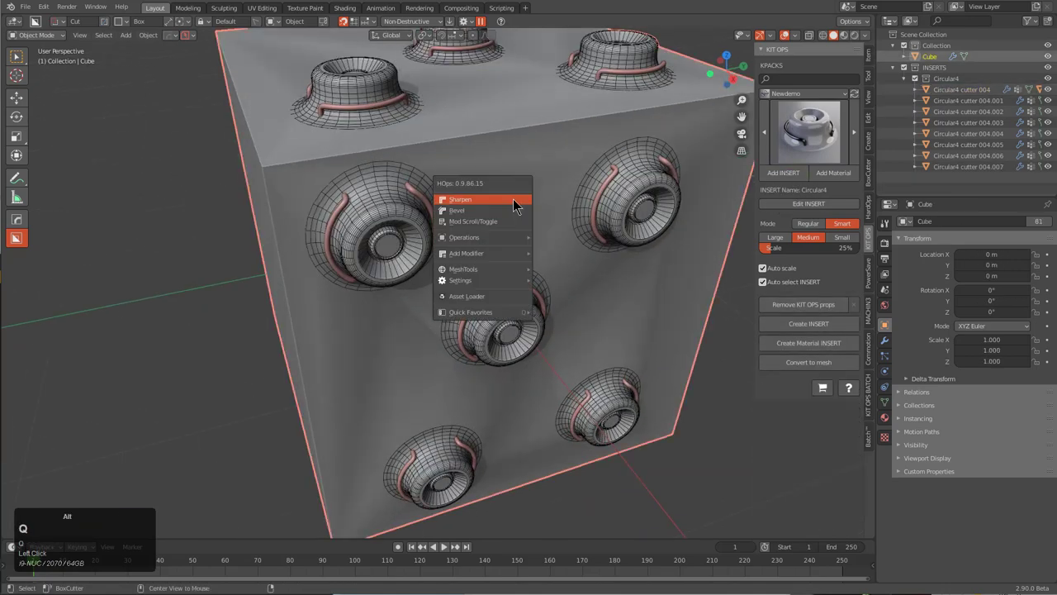
click(460, 199)
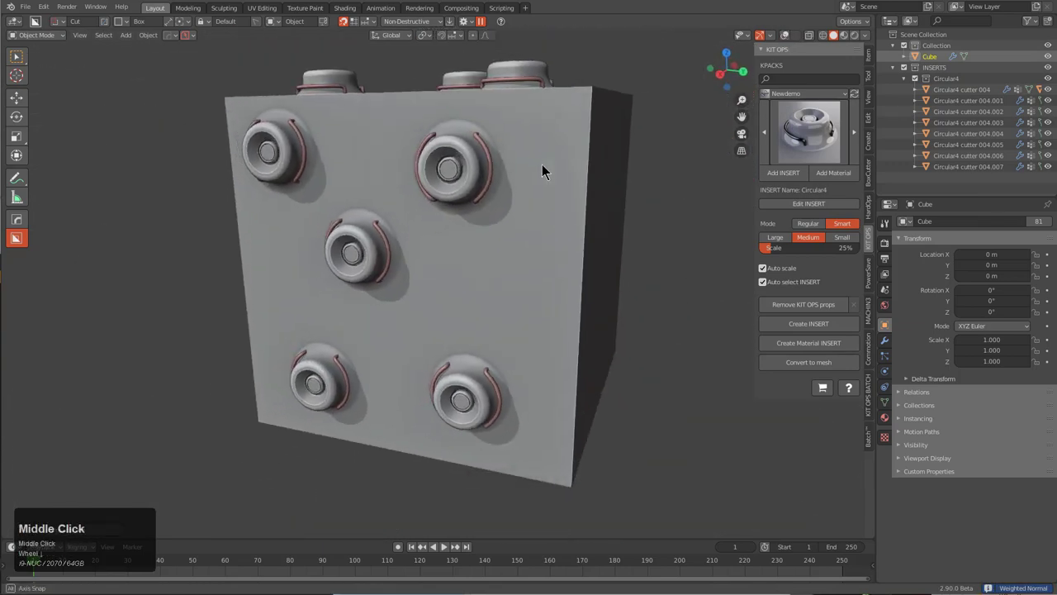
Add a blank brown material to the studded cube via the HardOps material list.
drag(545, 173, 334, 207)
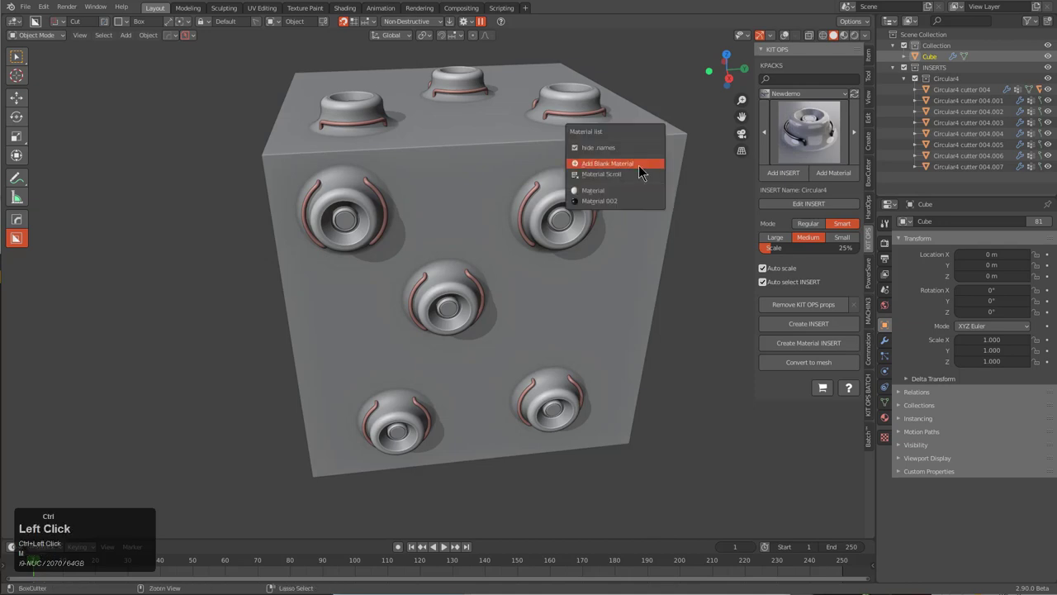
click(607, 162)
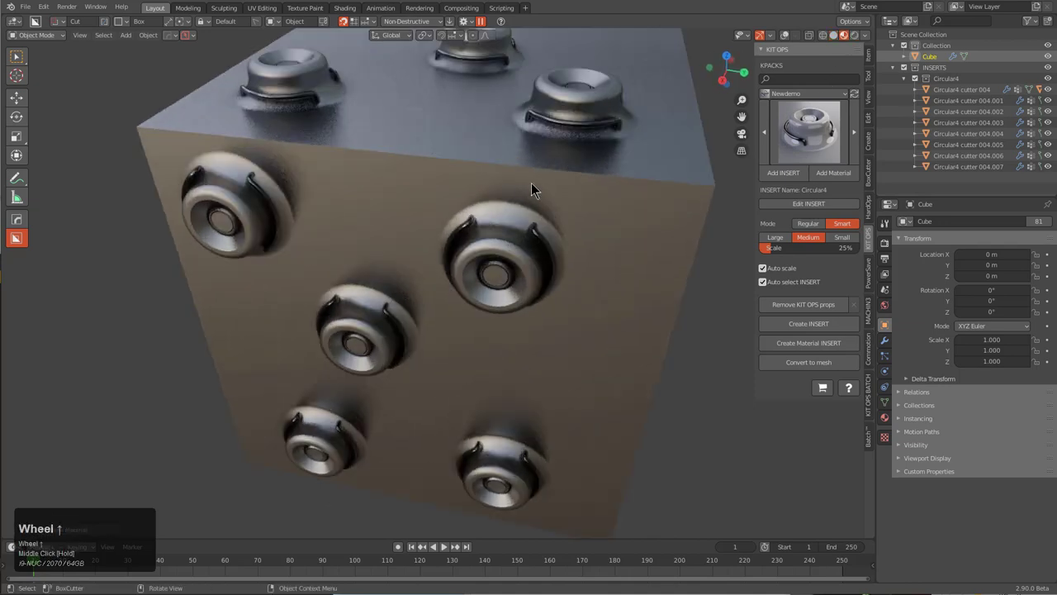
drag(533, 190, 611, 169)
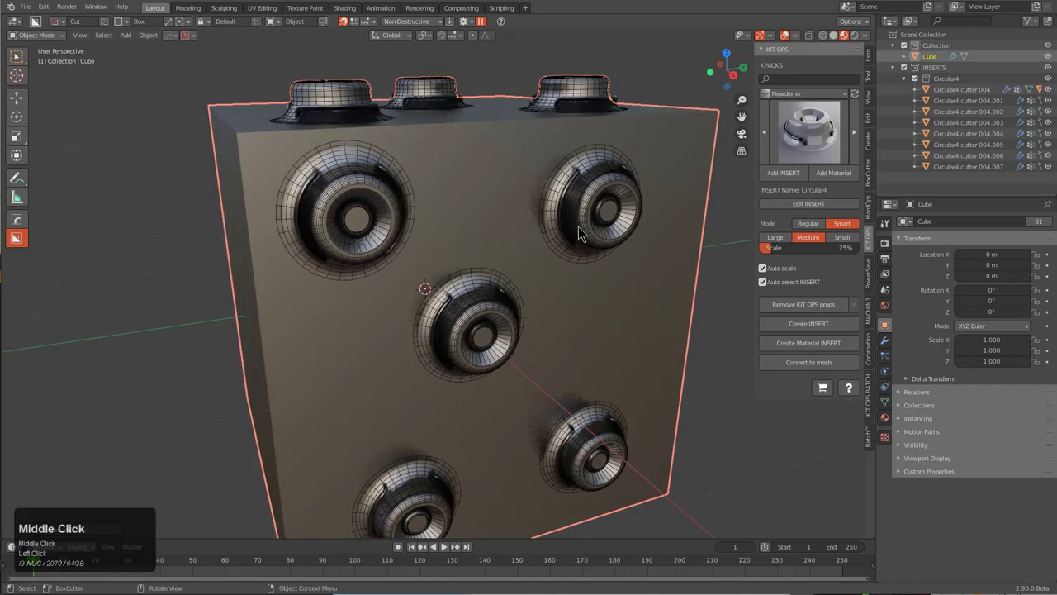
Interactively adjust one Circular4 cutter's bevel, scrolling through custom profiles to bevel2.
scroll(up, 3)
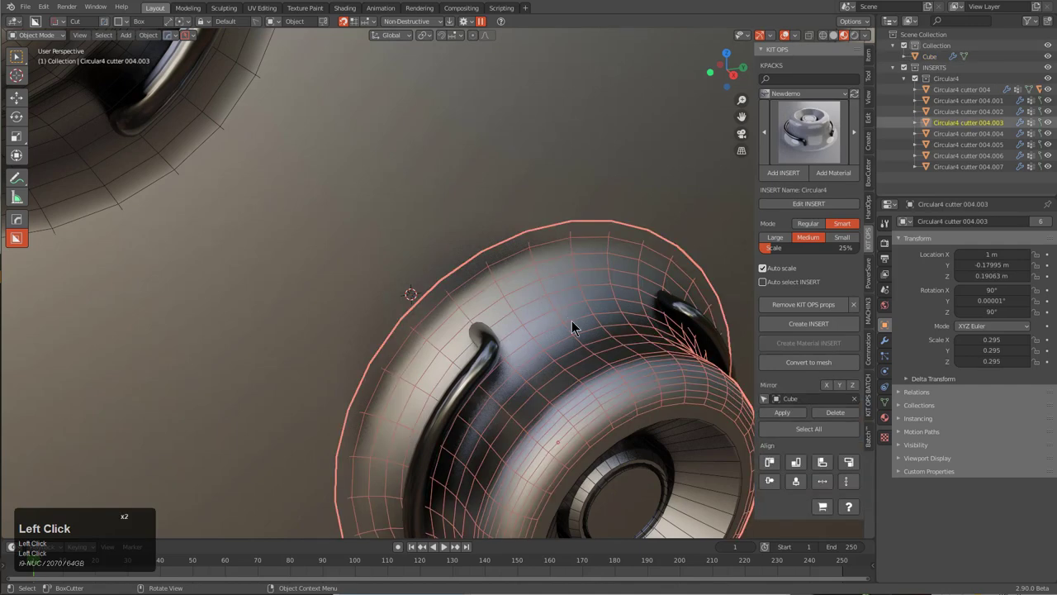
key(q)
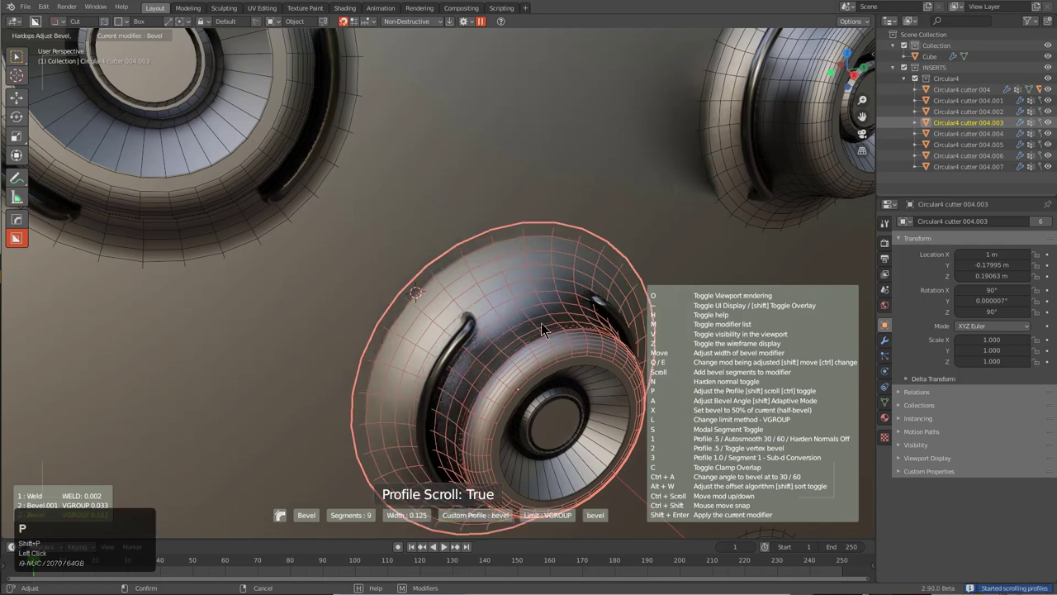
scroll(up, 3)
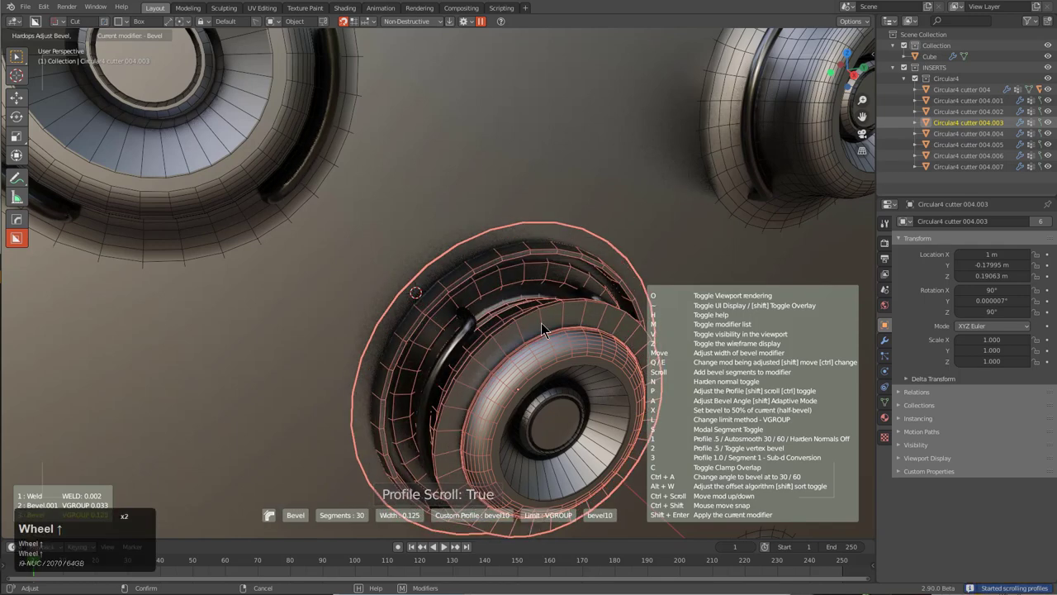
scroll(down, 3)
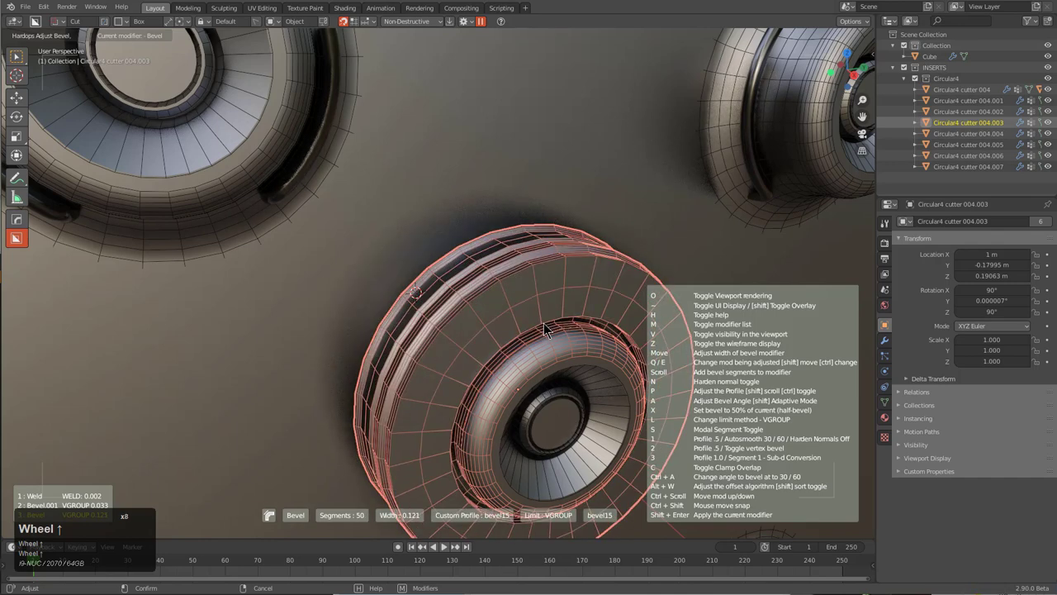
scroll(down, 3)
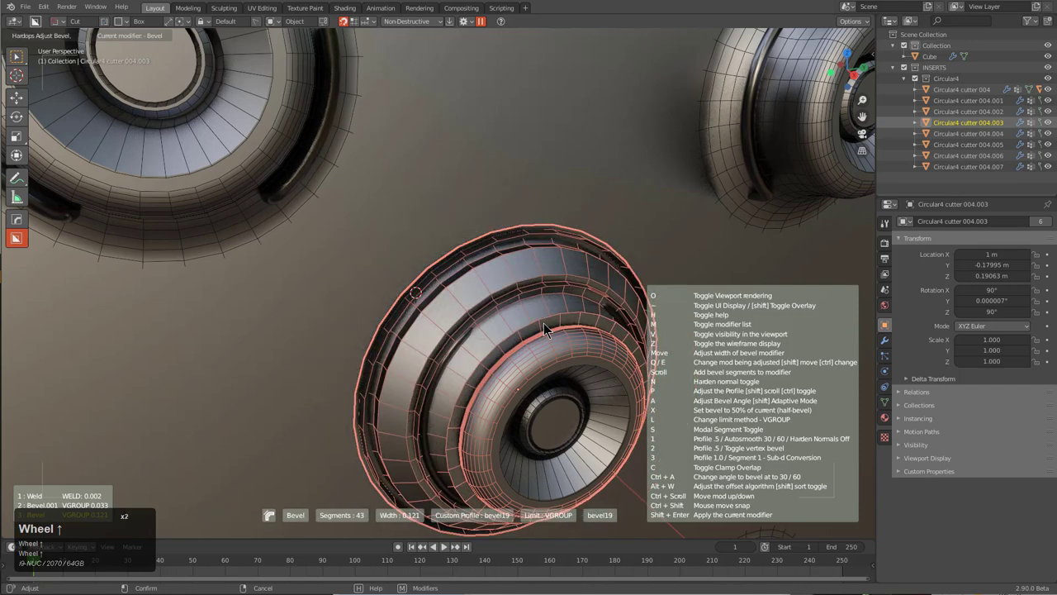
scroll(down, 3)
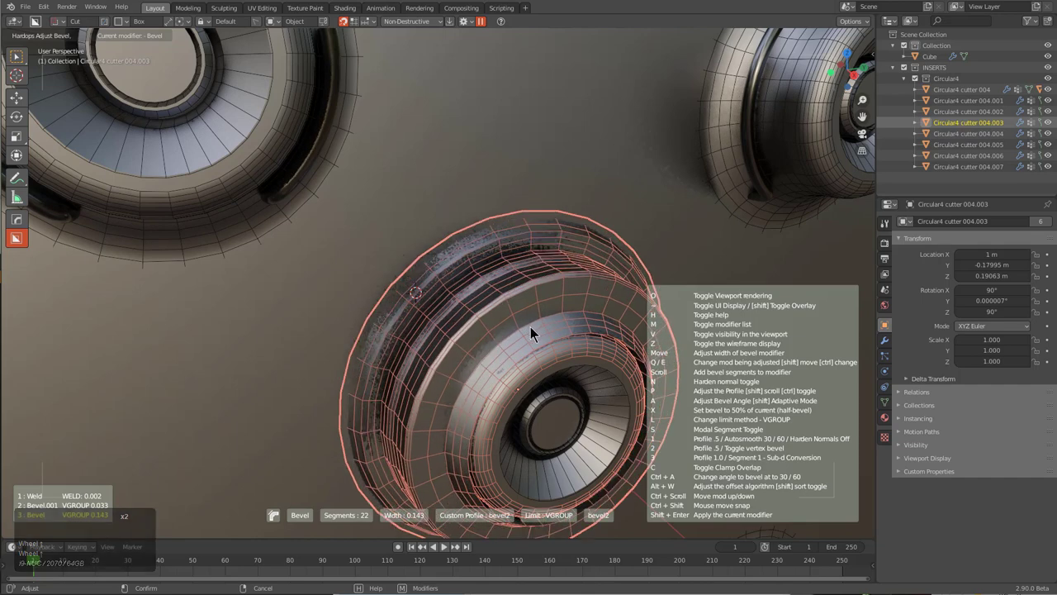